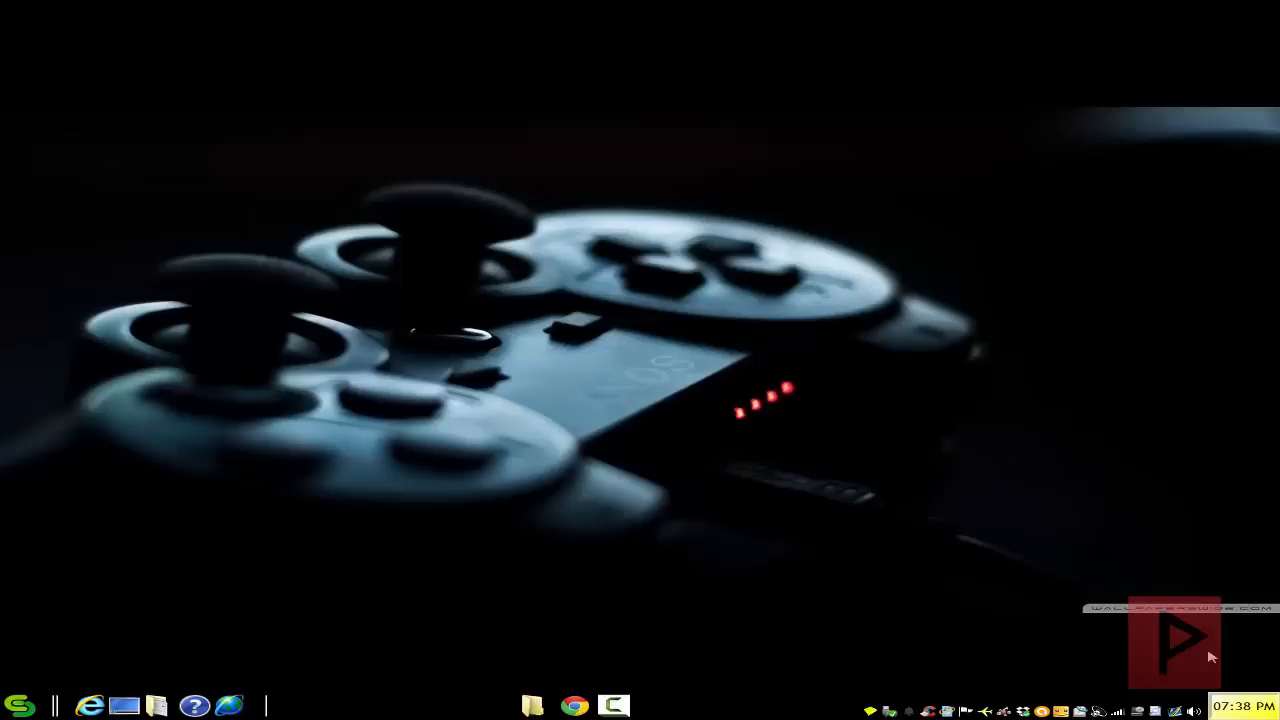
pyautogui.moveTo(1165, 637)
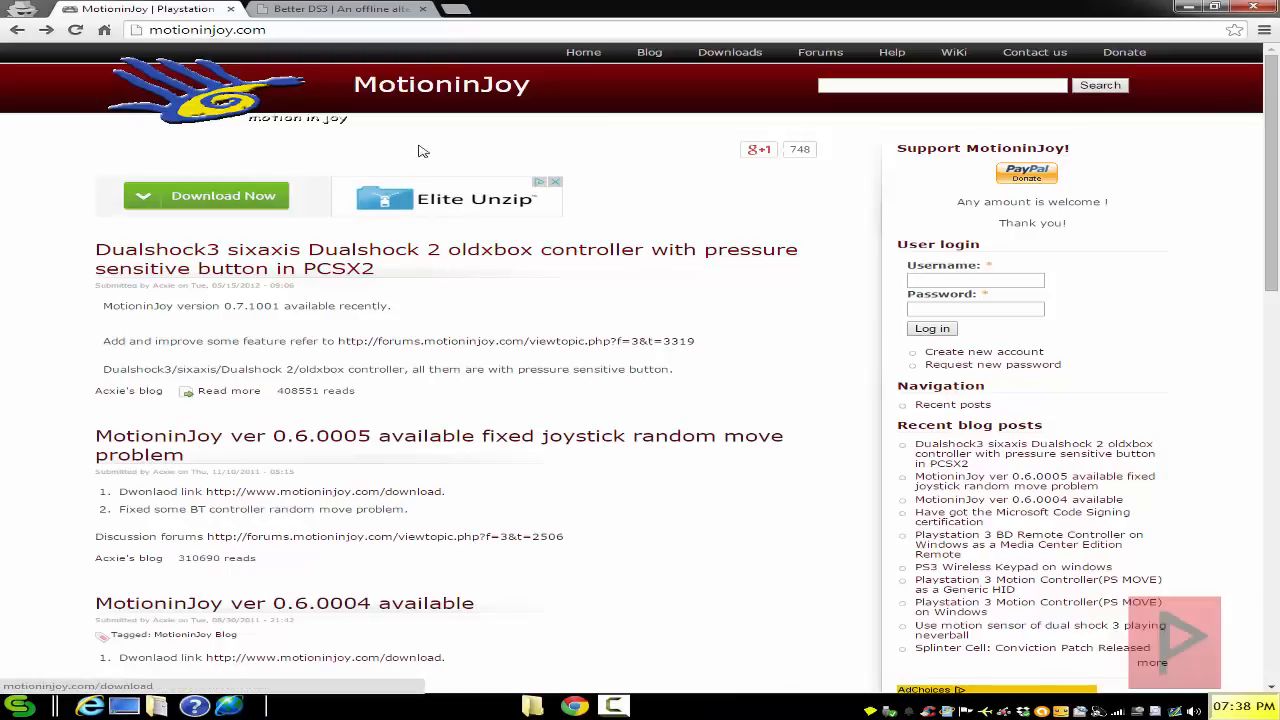
# Open the MotioninJoy driver downloads page, then switch to the Better DS3 tab
pyautogui.click(730, 52)
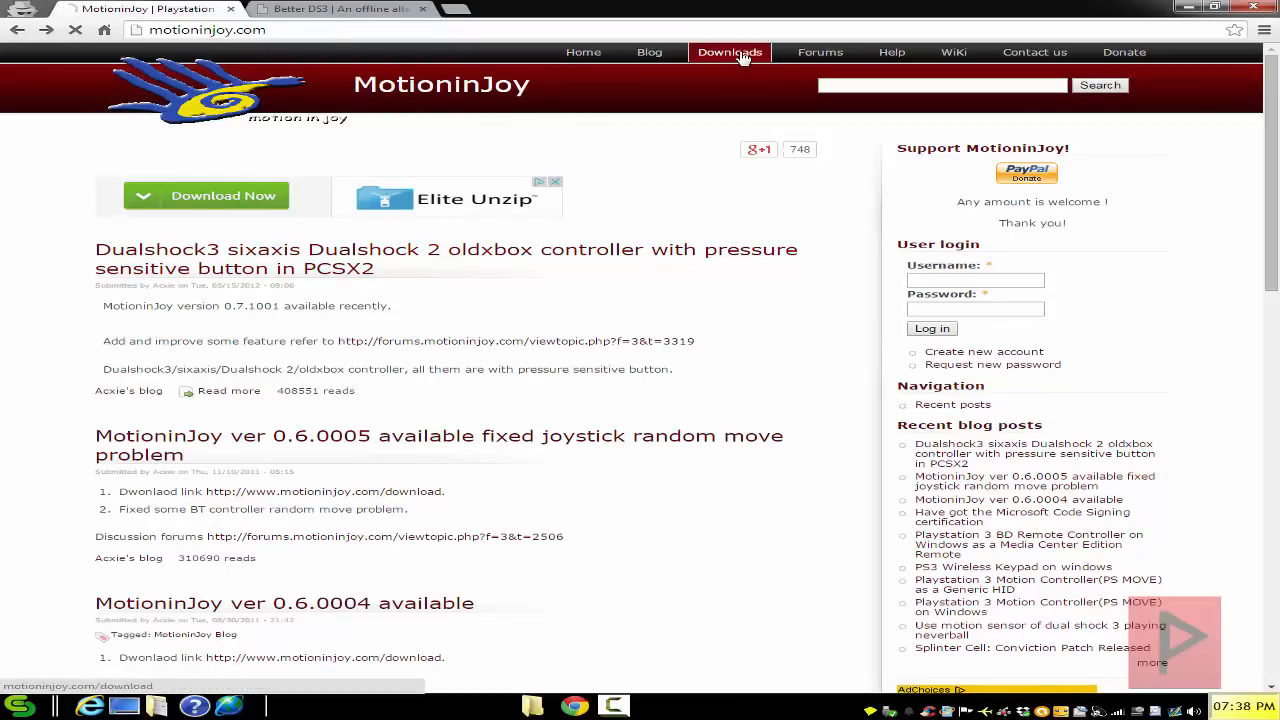
pyautogui.click(730, 52)
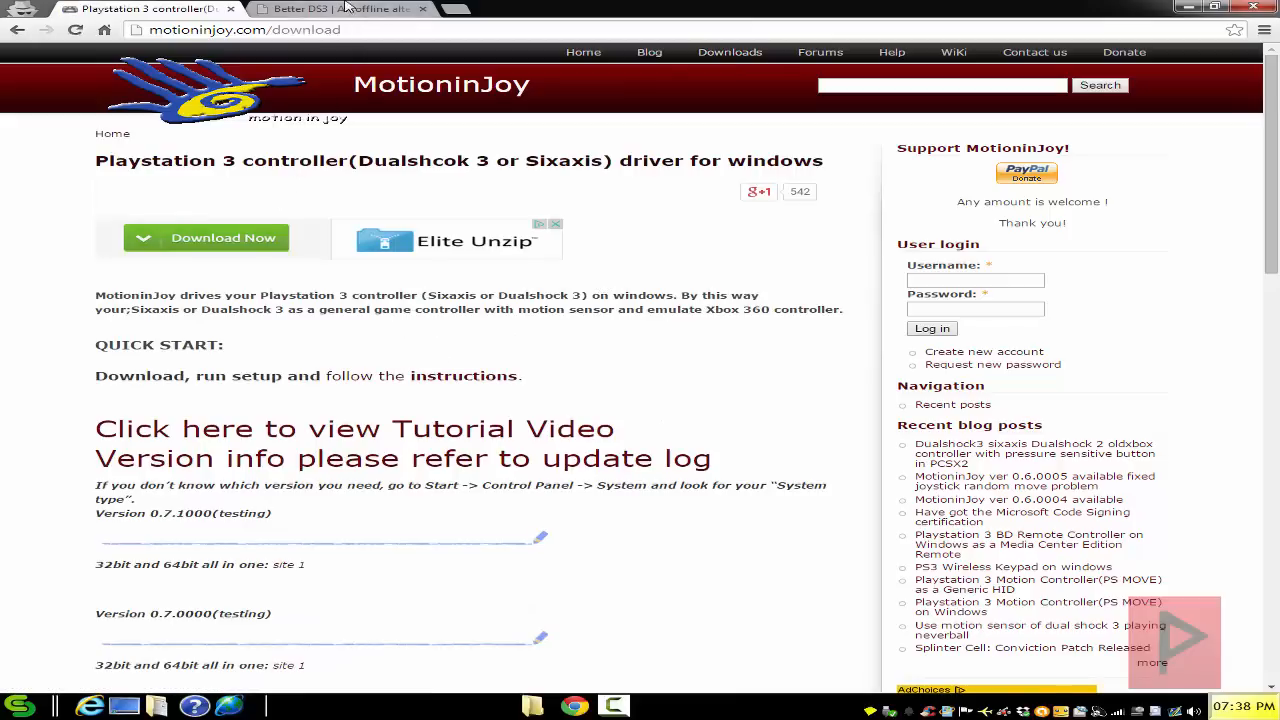
pyautogui.click(340, 9)
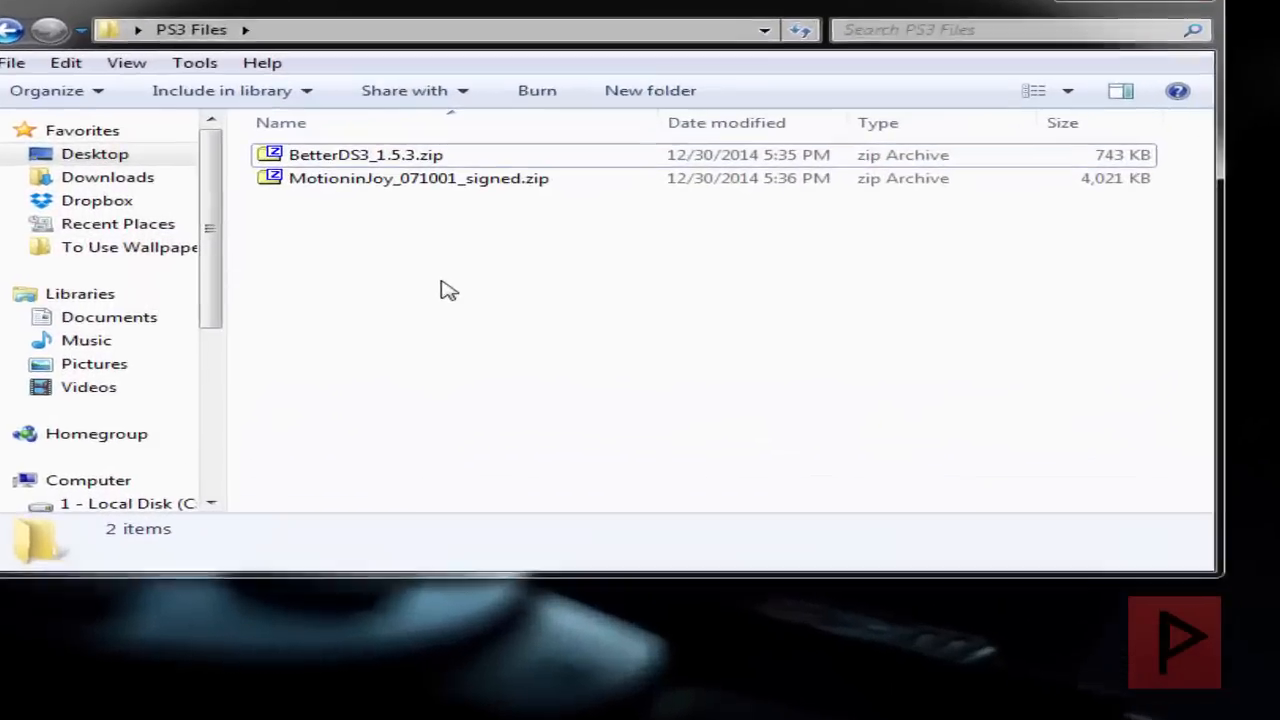
# Extract the zip archives and select MotioninJoy_071001_signed.exe in PS3 Files
pyautogui.rightClick(365, 154)
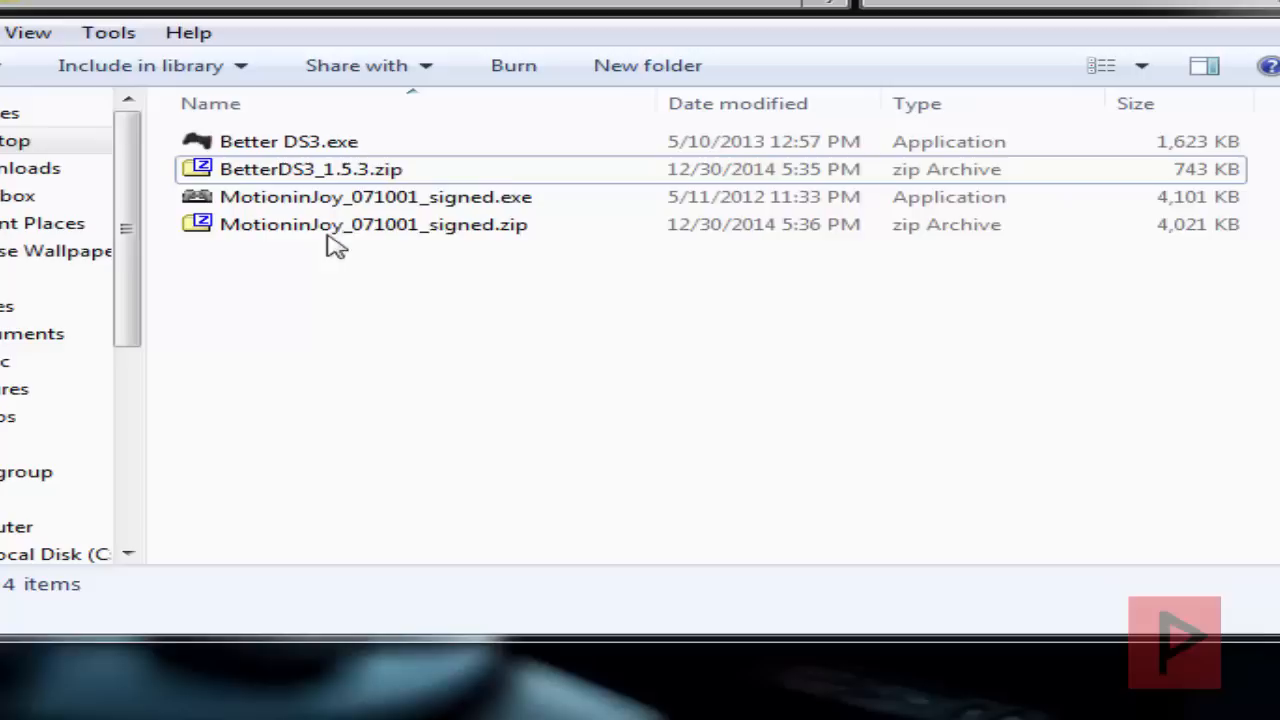
pyautogui.click(375, 196)
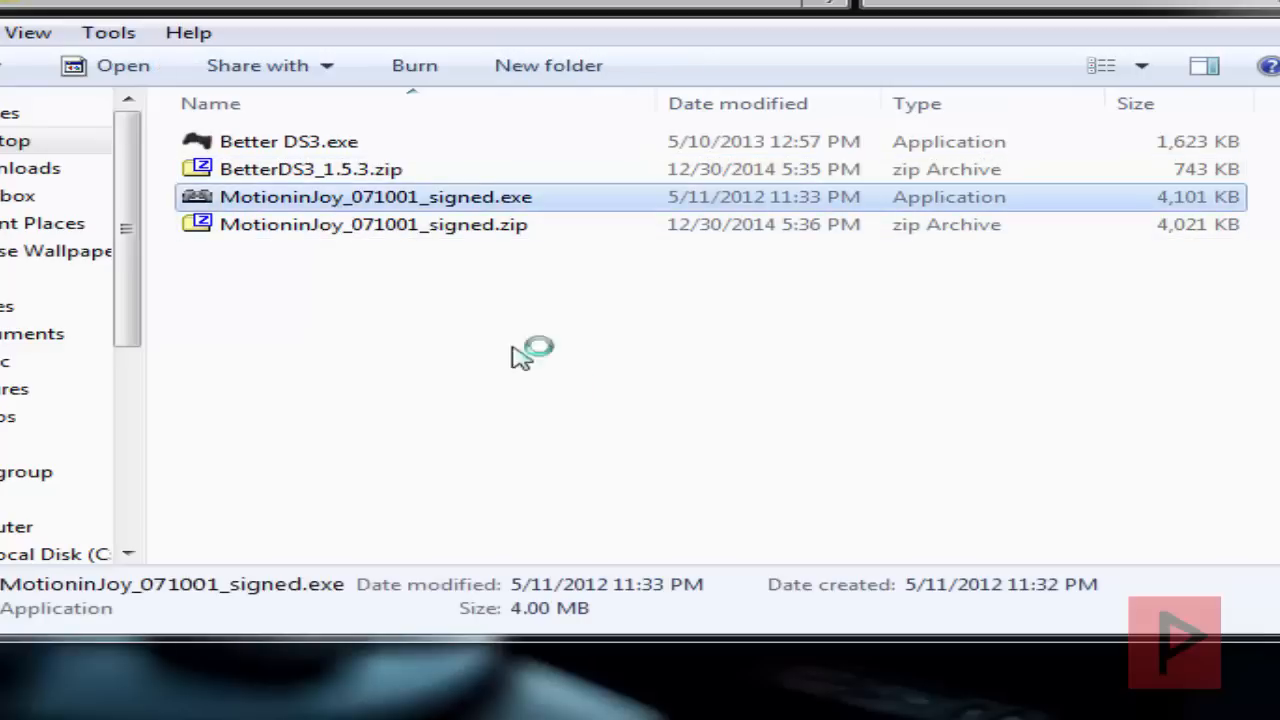
# Run the MotioninJoy installer, keeping desktop and Quick Launch icons, and finish setup
pyautogui.doubleClick(375, 197)
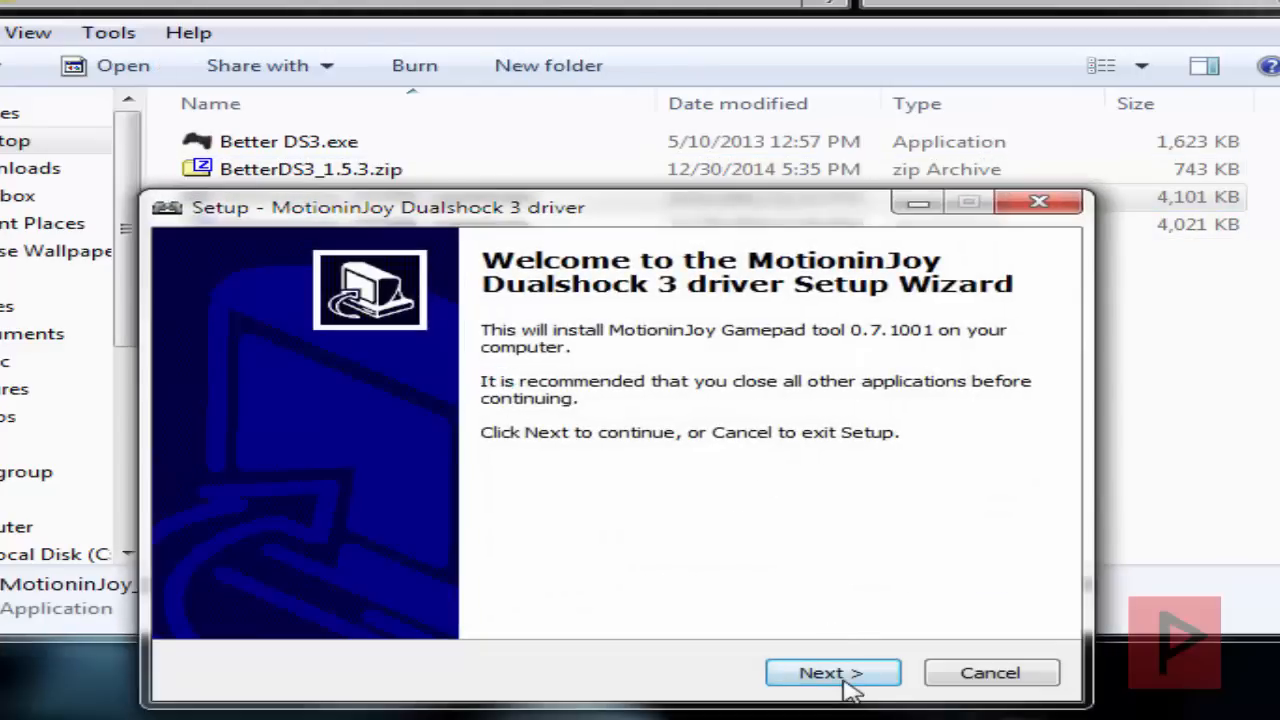
pyautogui.click(833, 672)
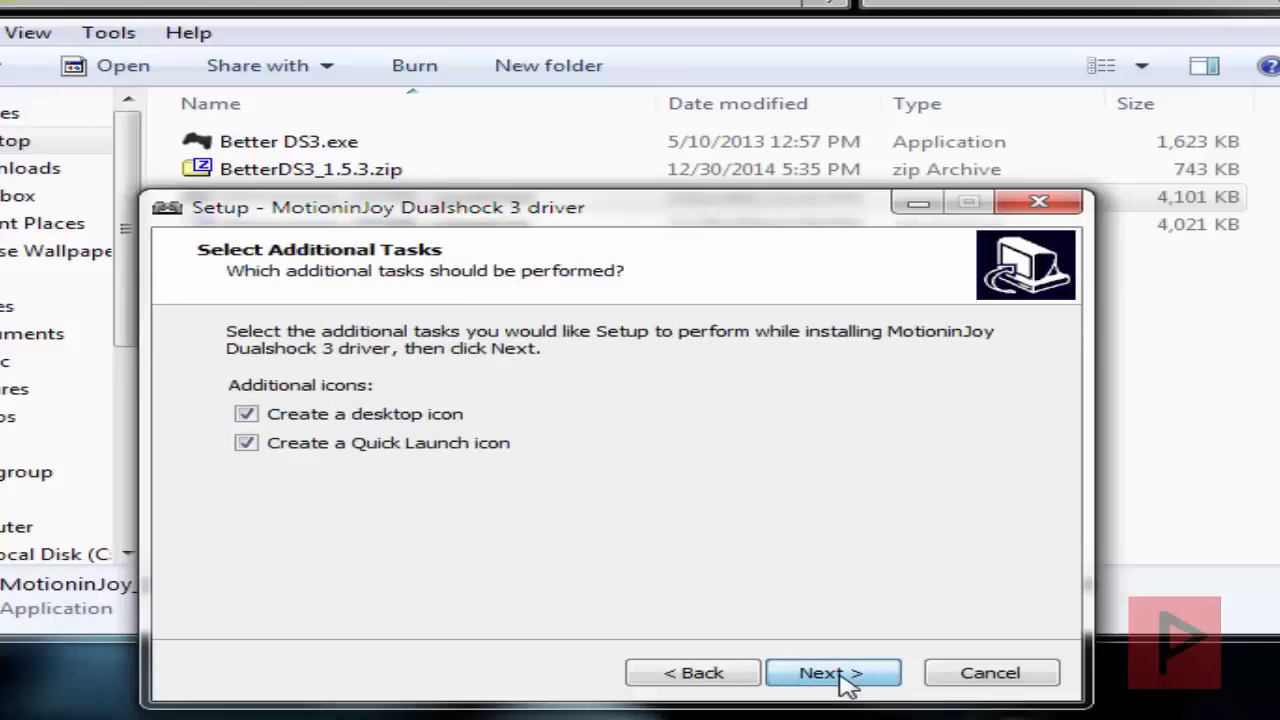
pyautogui.click(832, 672)
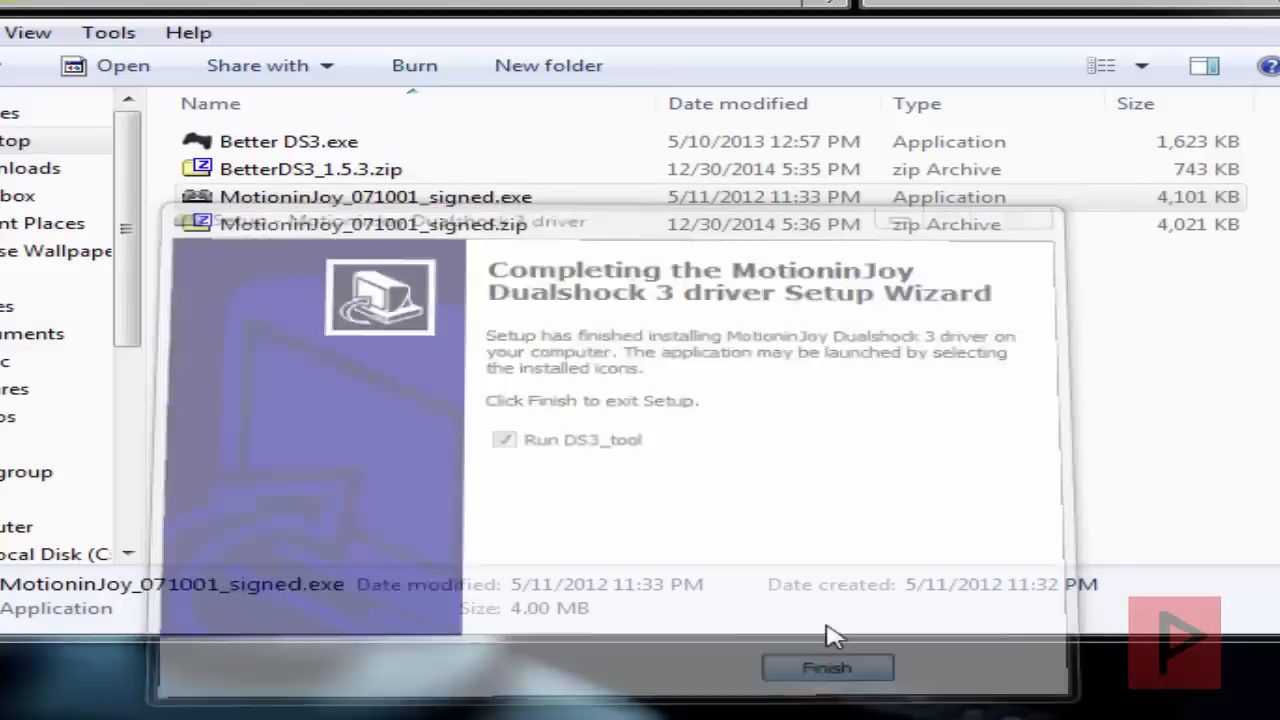
pyautogui.click(826, 667)
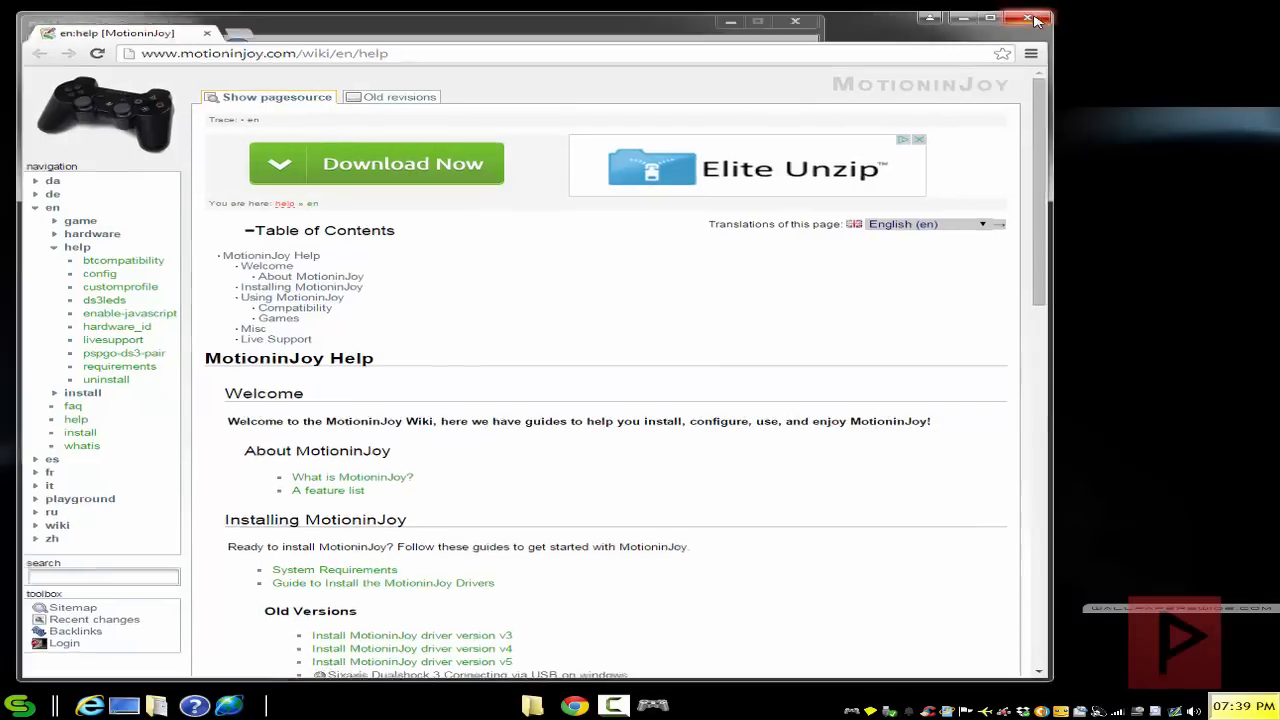
# Close the MotioninJoy help wiki and show the Driver Manager page
pyautogui.click(1035, 19)
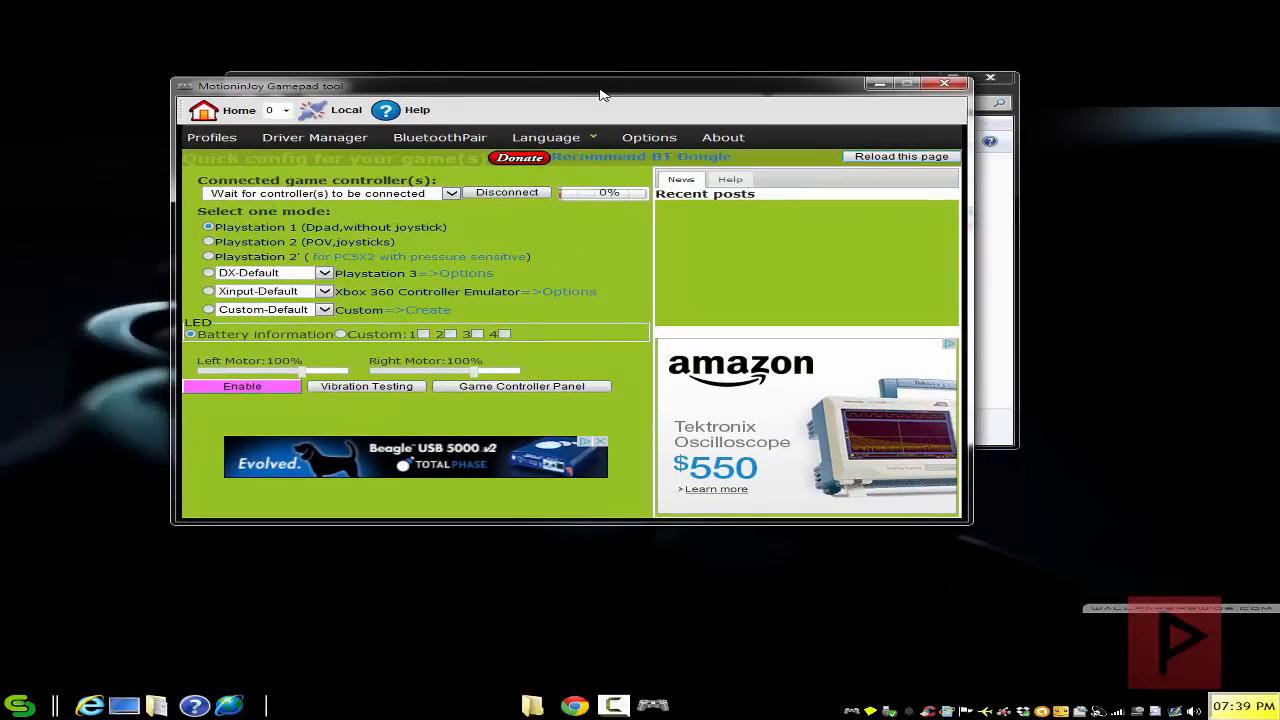
pyautogui.click(314, 137)
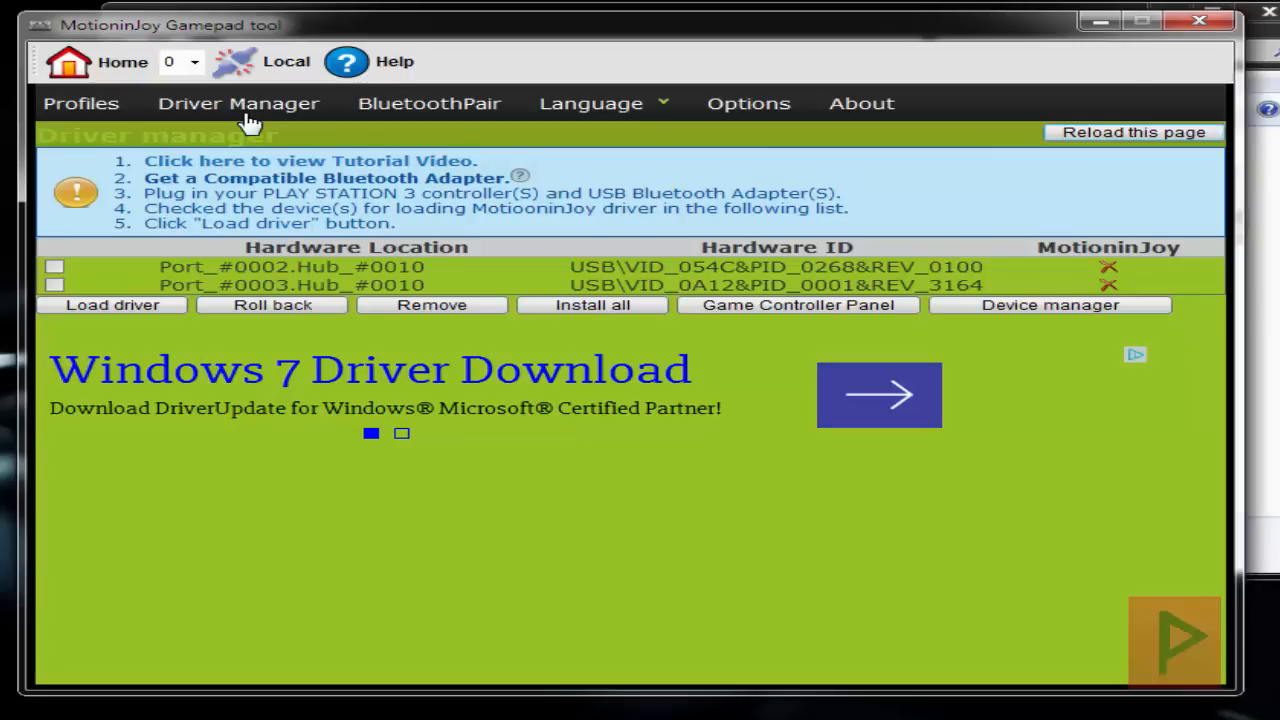
# Load the MotioninJoy driver onto both listed USB hardware devices
pyautogui.click(320, 267)
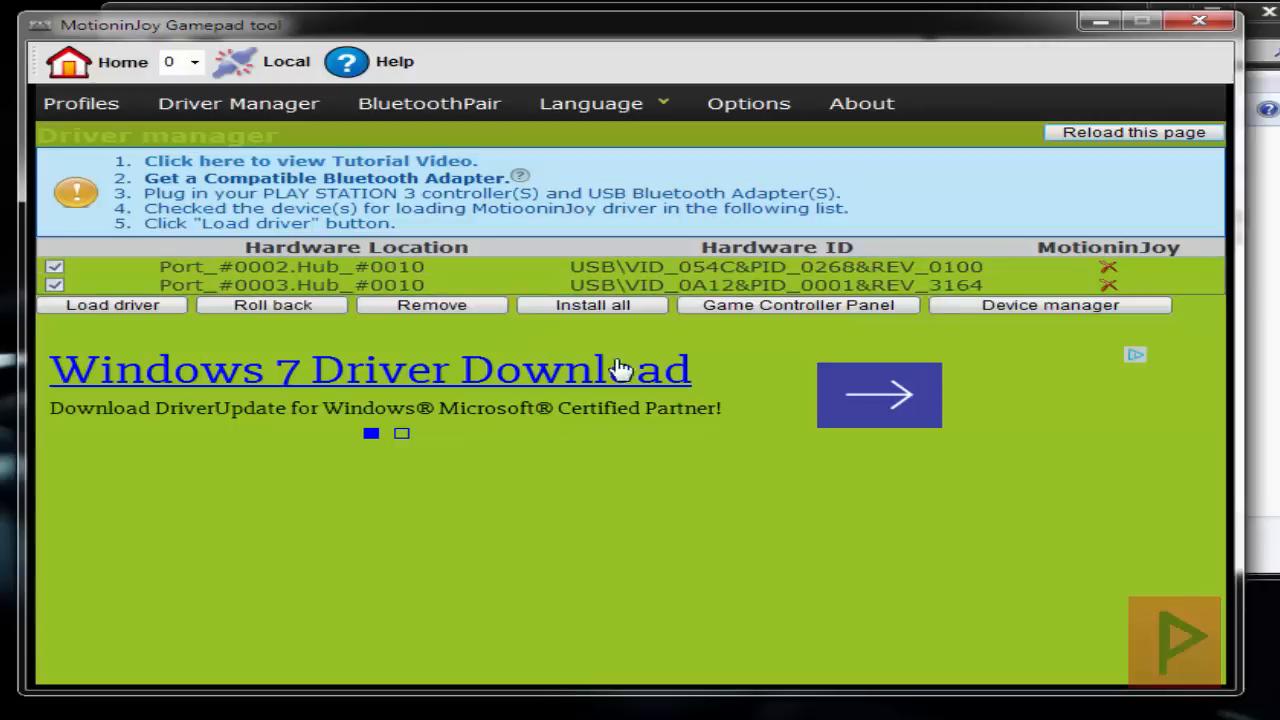
pyautogui.click(592, 305)
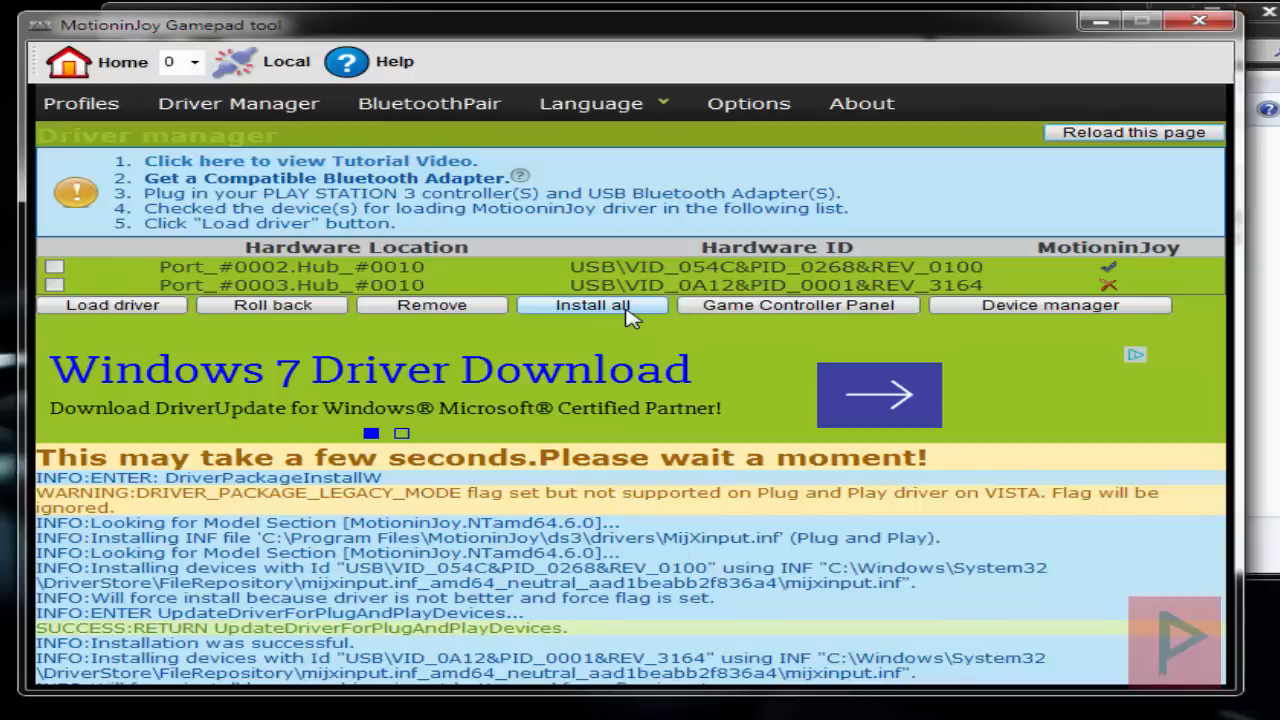
pyautogui.moveTo(554, 393)
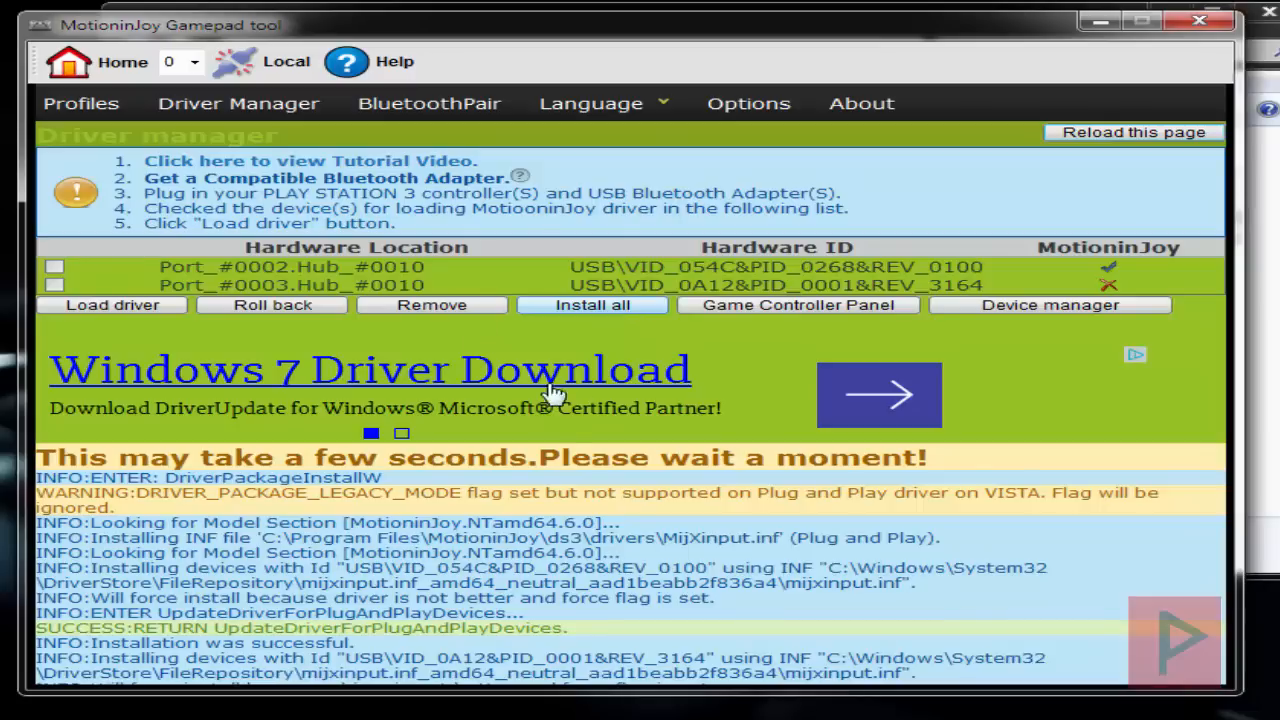
pyautogui.moveTo(640, 600)
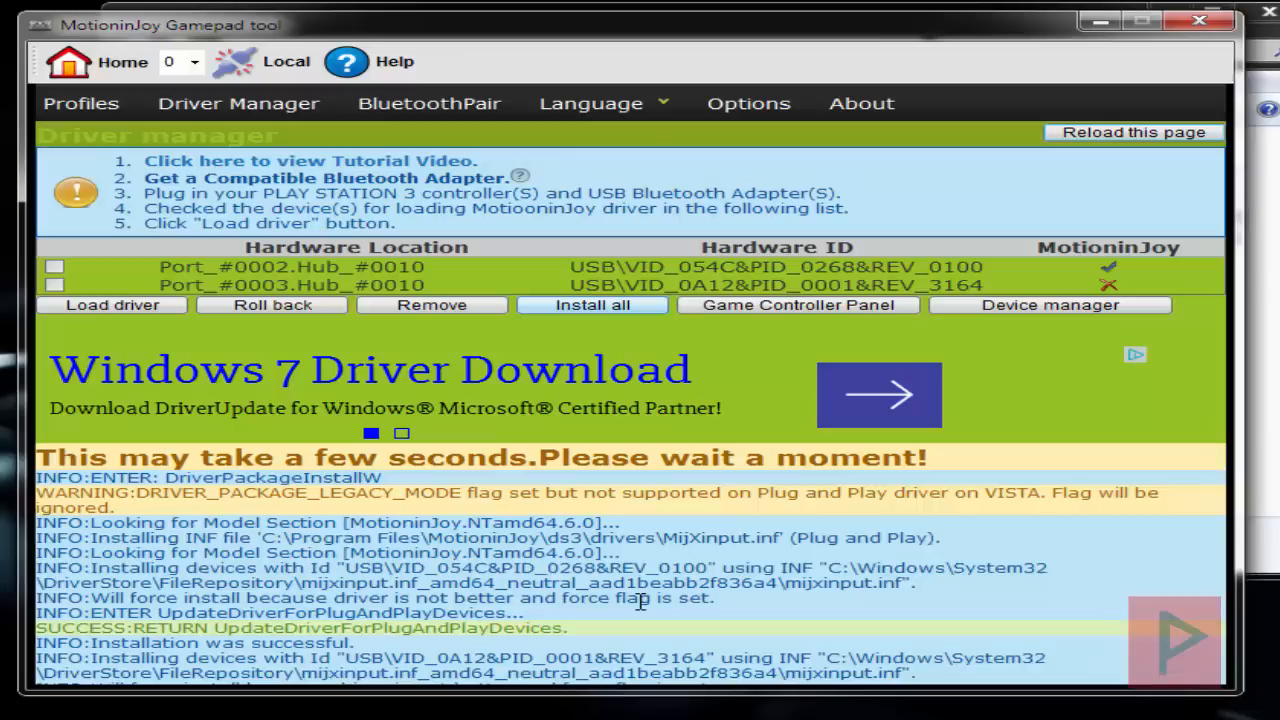
pyautogui.moveTo(533, 412)
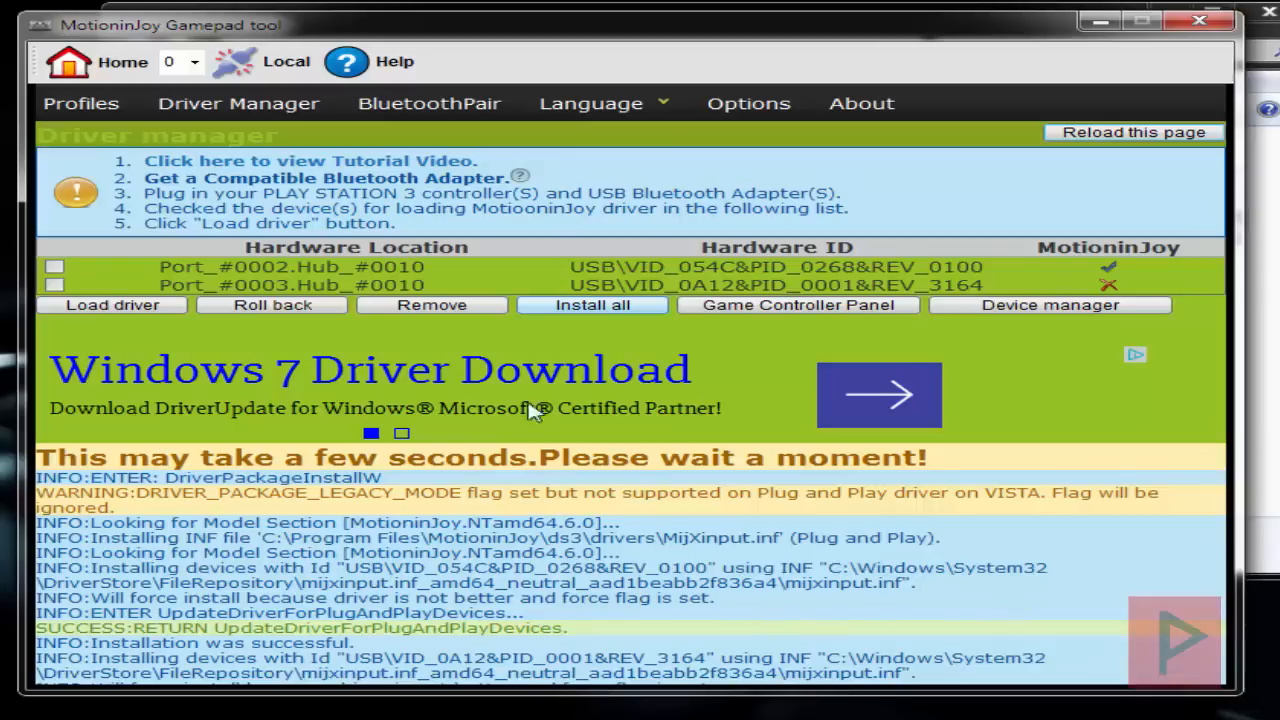
pyautogui.click(55, 285)
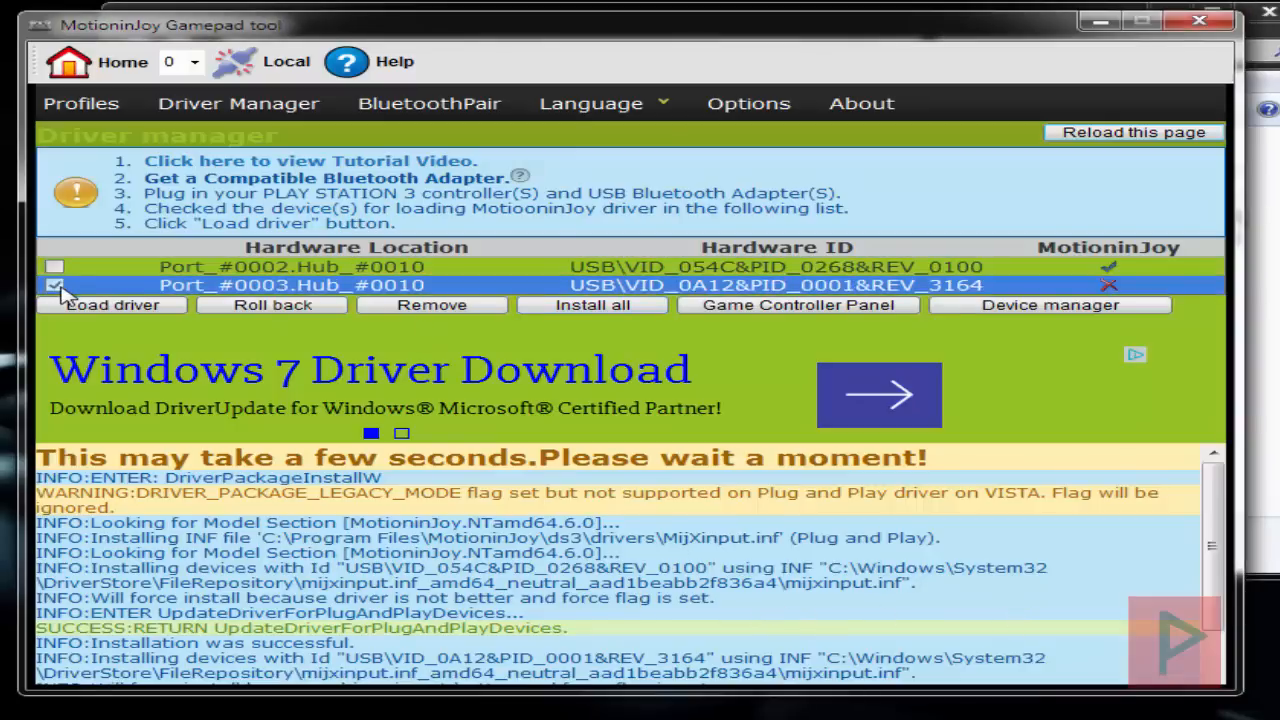
pyautogui.click(55, 285)
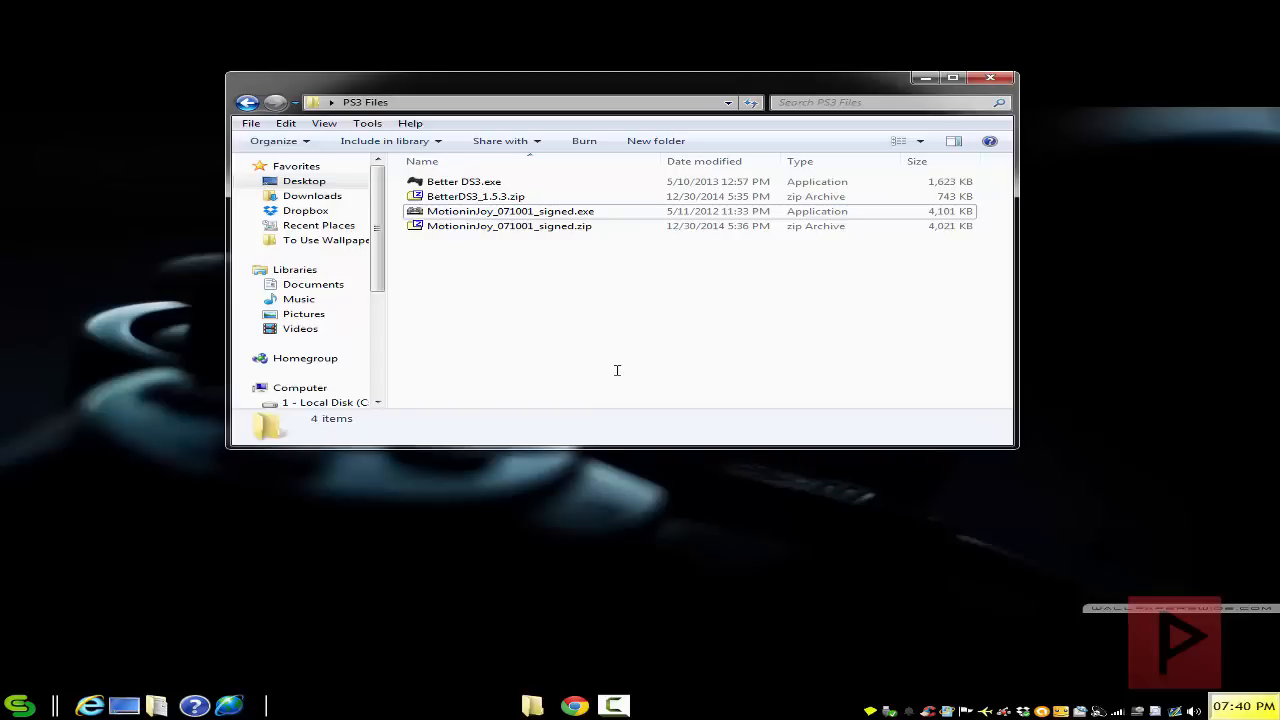
# Launch Better DS3 and create a new XInput profile from the New dropdown
pyautogui.click(463, 181)
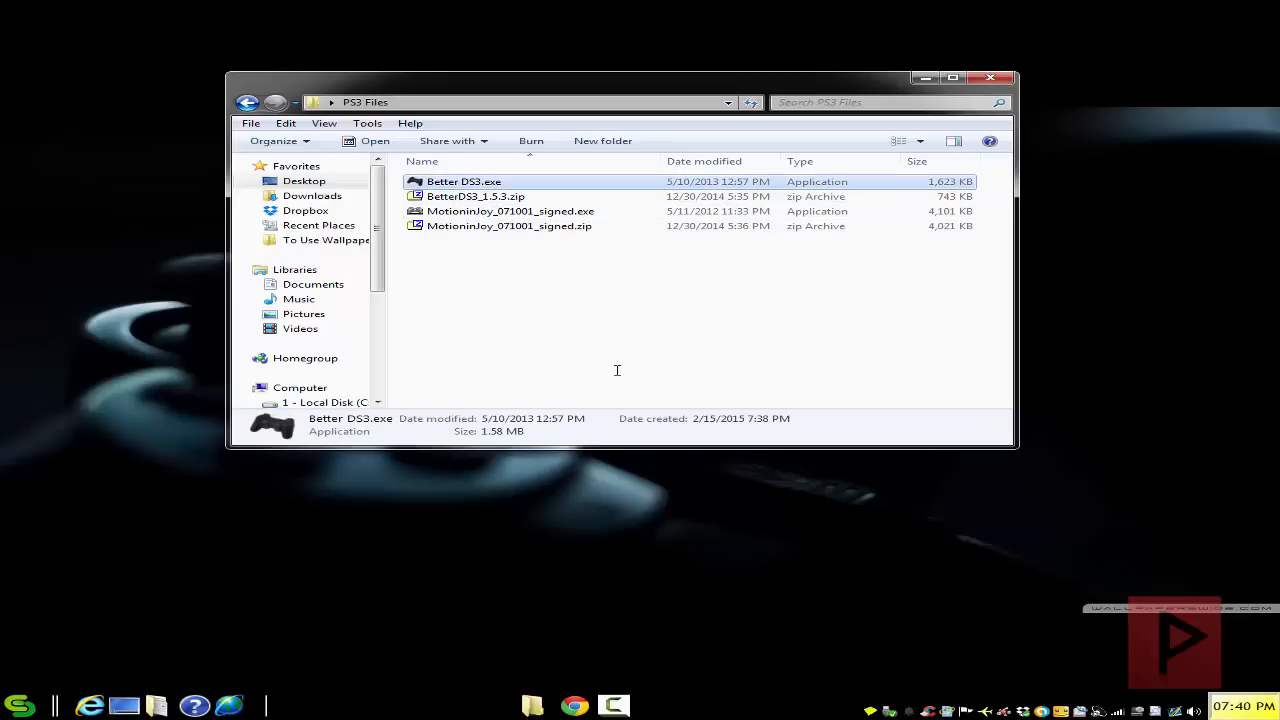
pyautogui.doubleClick(463, 181)
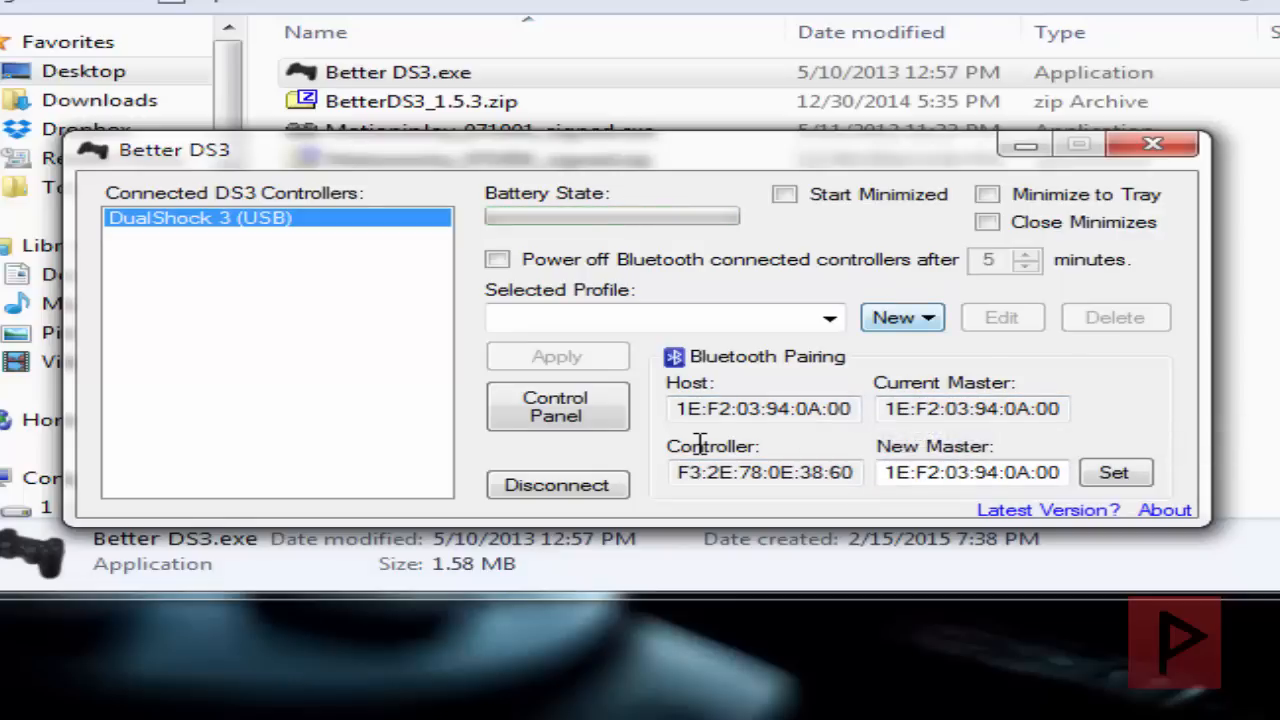
pyautogui.click(900, 317)
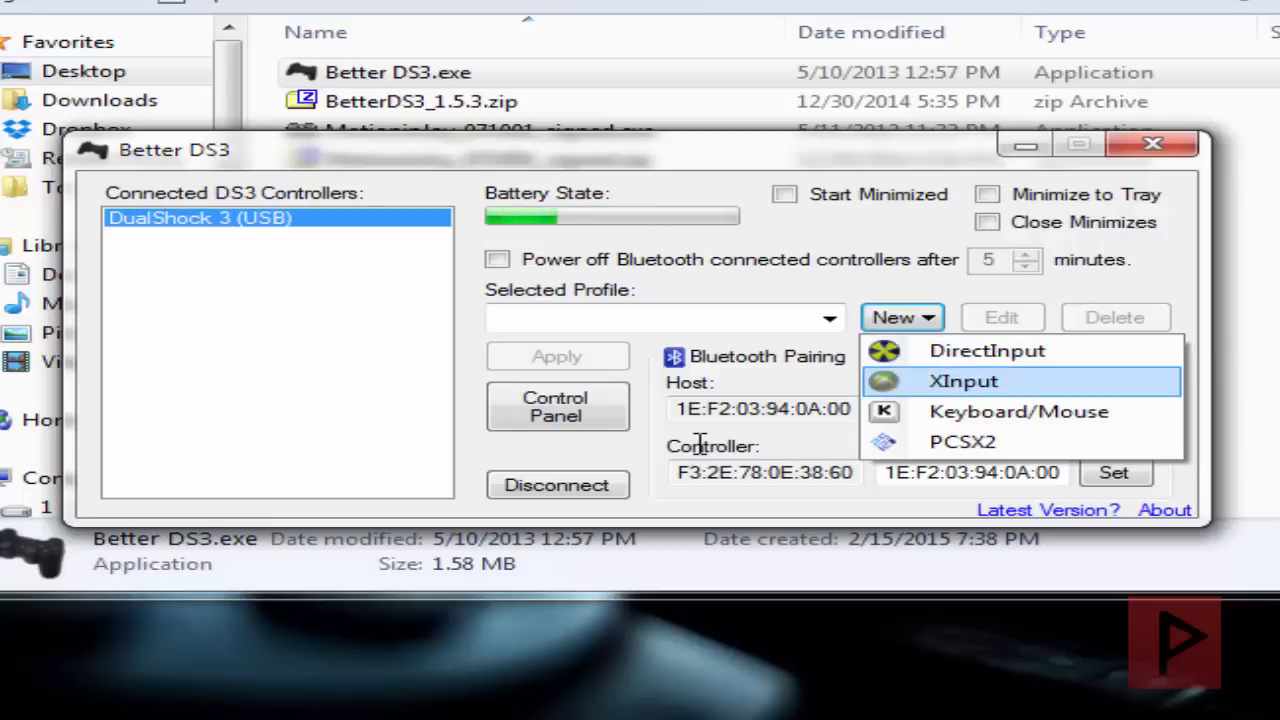
pyautogui.click(962, 381)
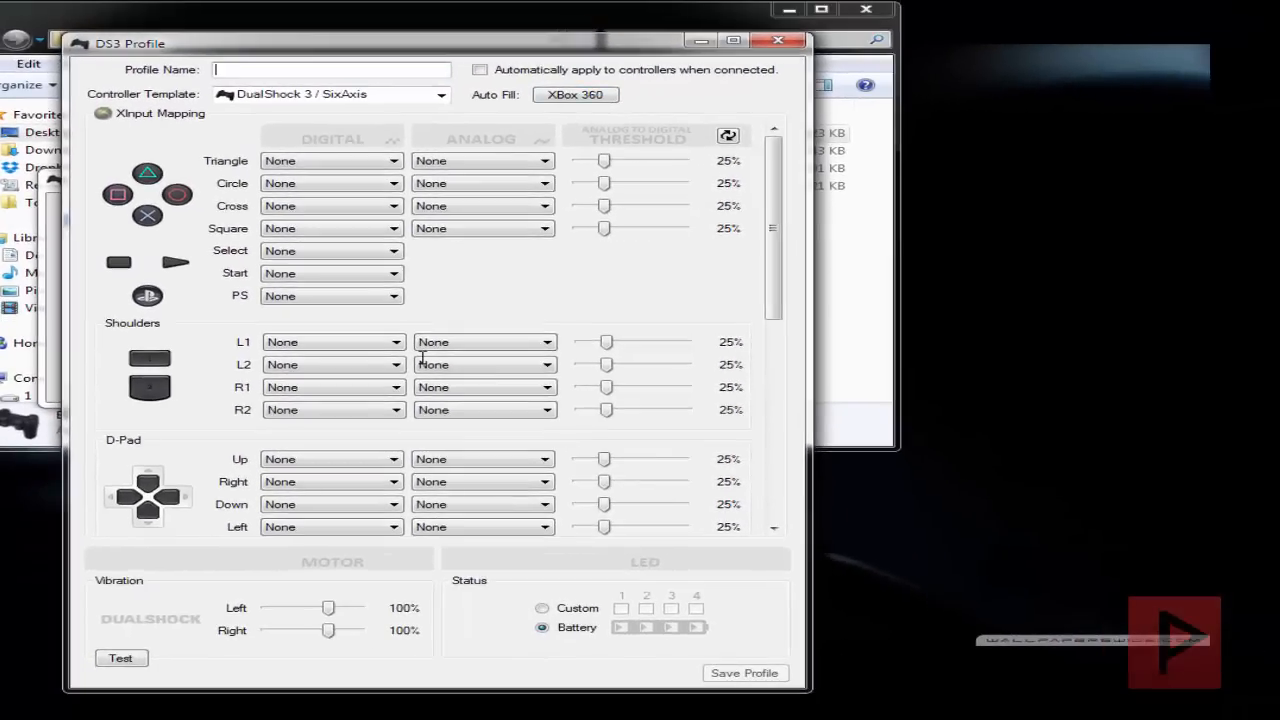
# Save 'xbox 360 profile' with auto-filled Xbox 360 mappings, applied automatically on connect
pyautogui.write('xbox 360')
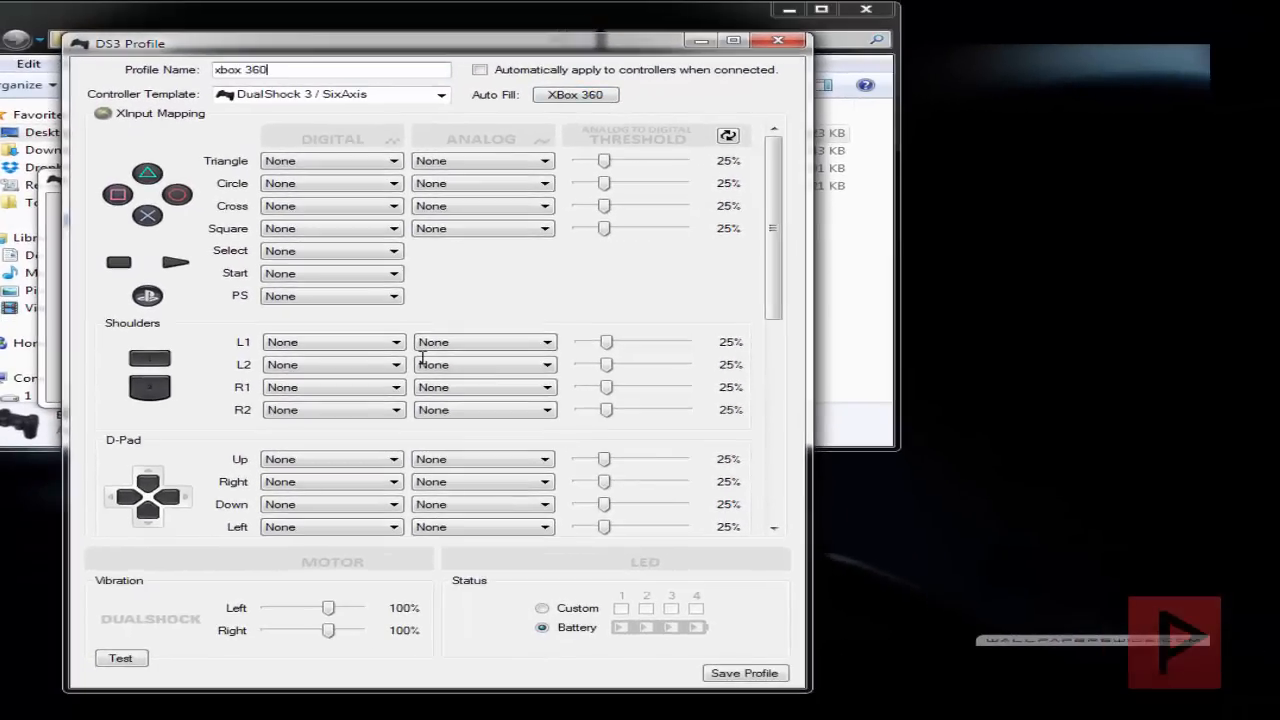
pyautogui.write('profile')
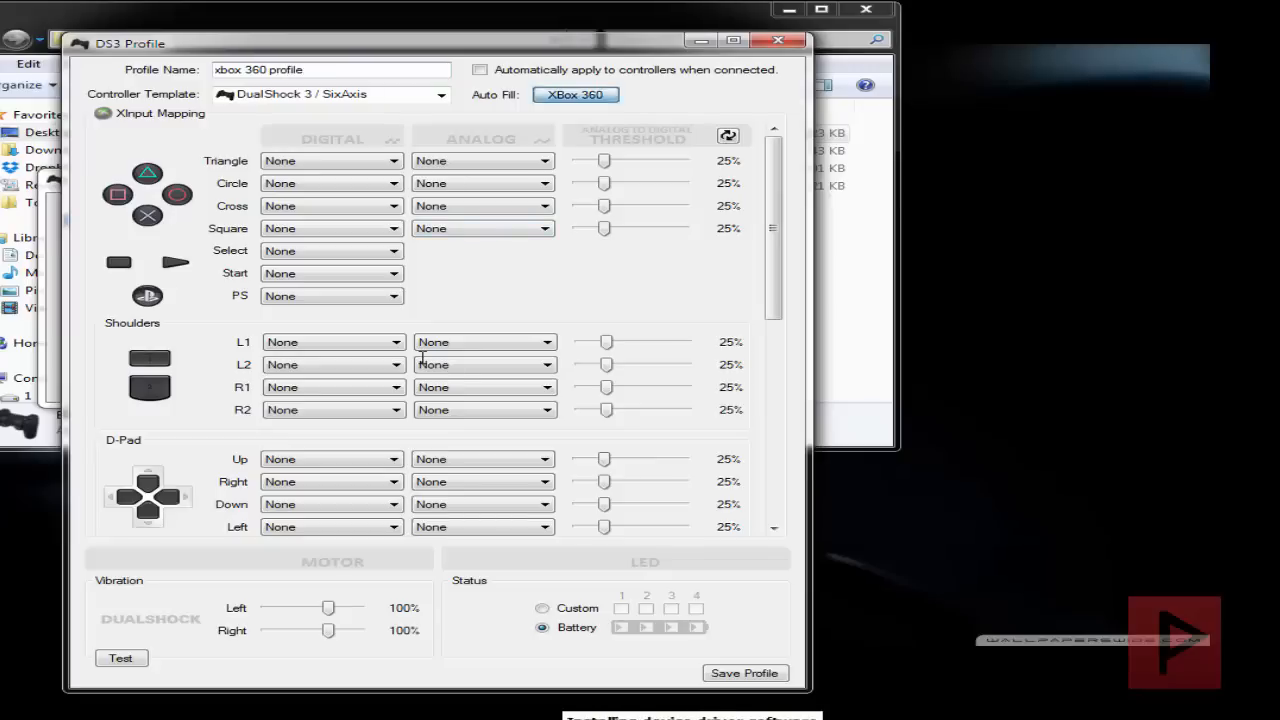
pyautogui.click(575, 94)
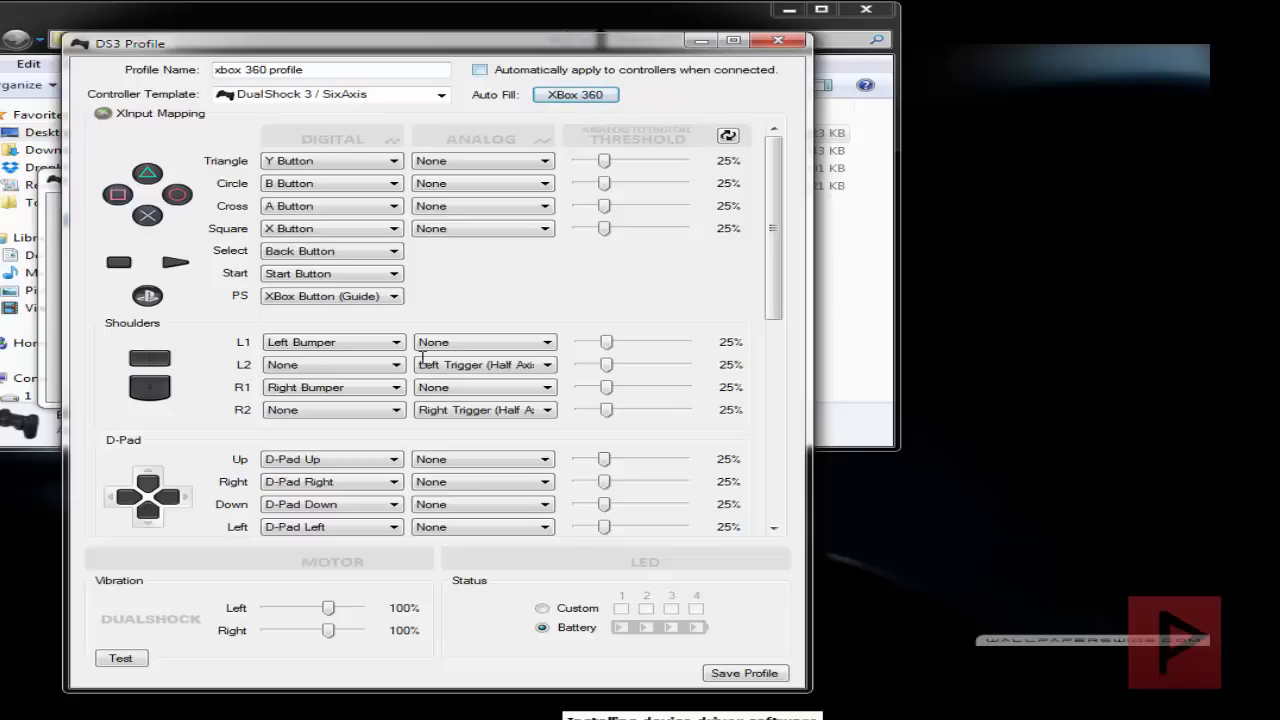
pyautogui.click(480, 69)
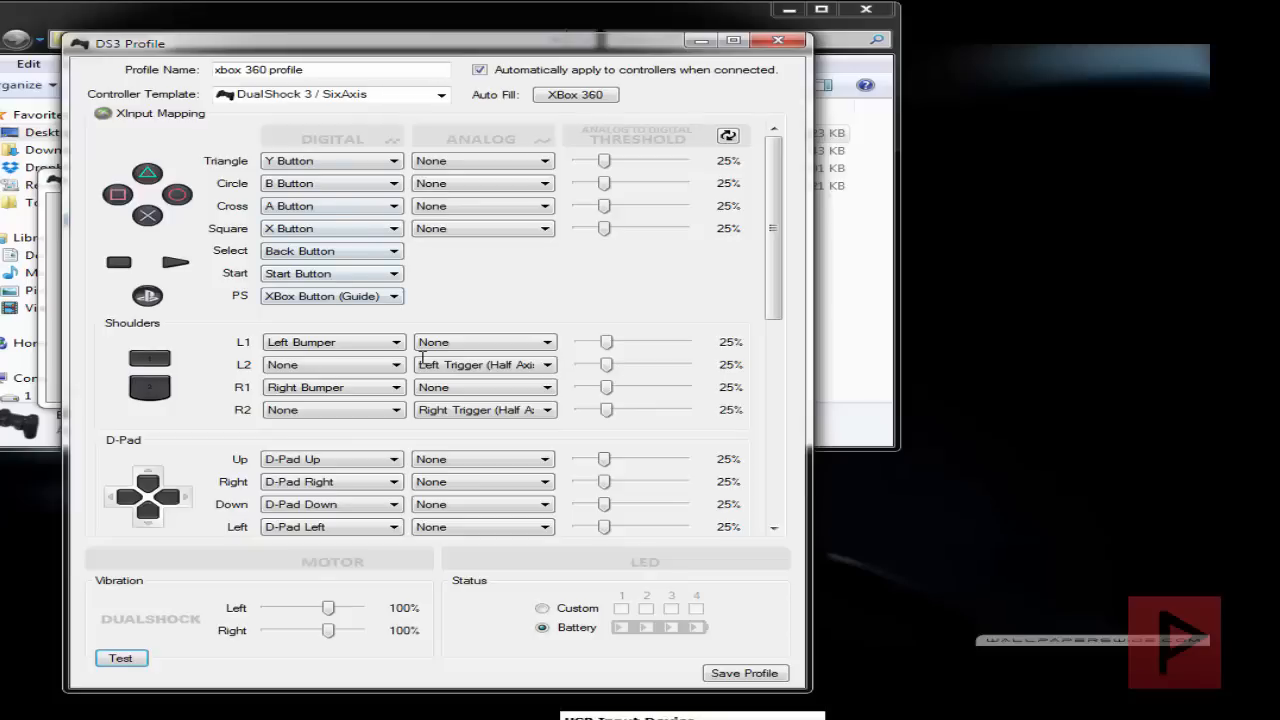
pyautogui.click(778, 40)
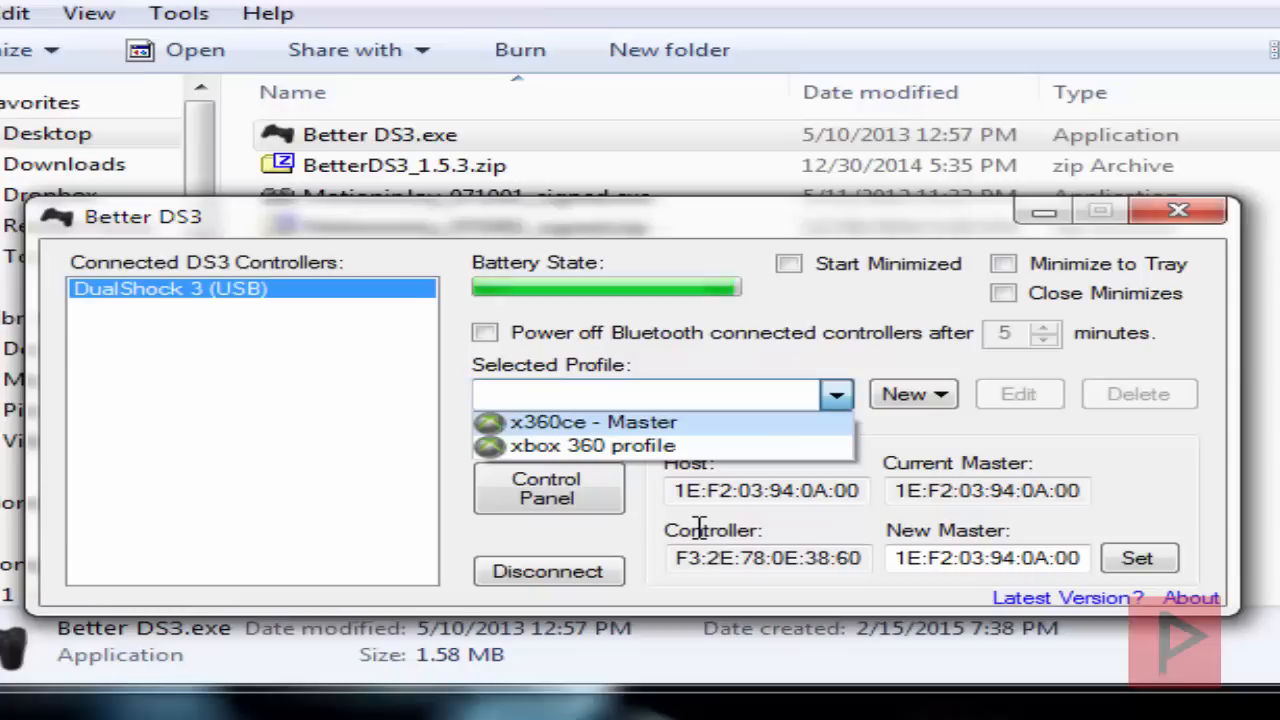
# Select the x360ce - Master profile and open Windows Game Controllers
pyautogui.click(583, 421)
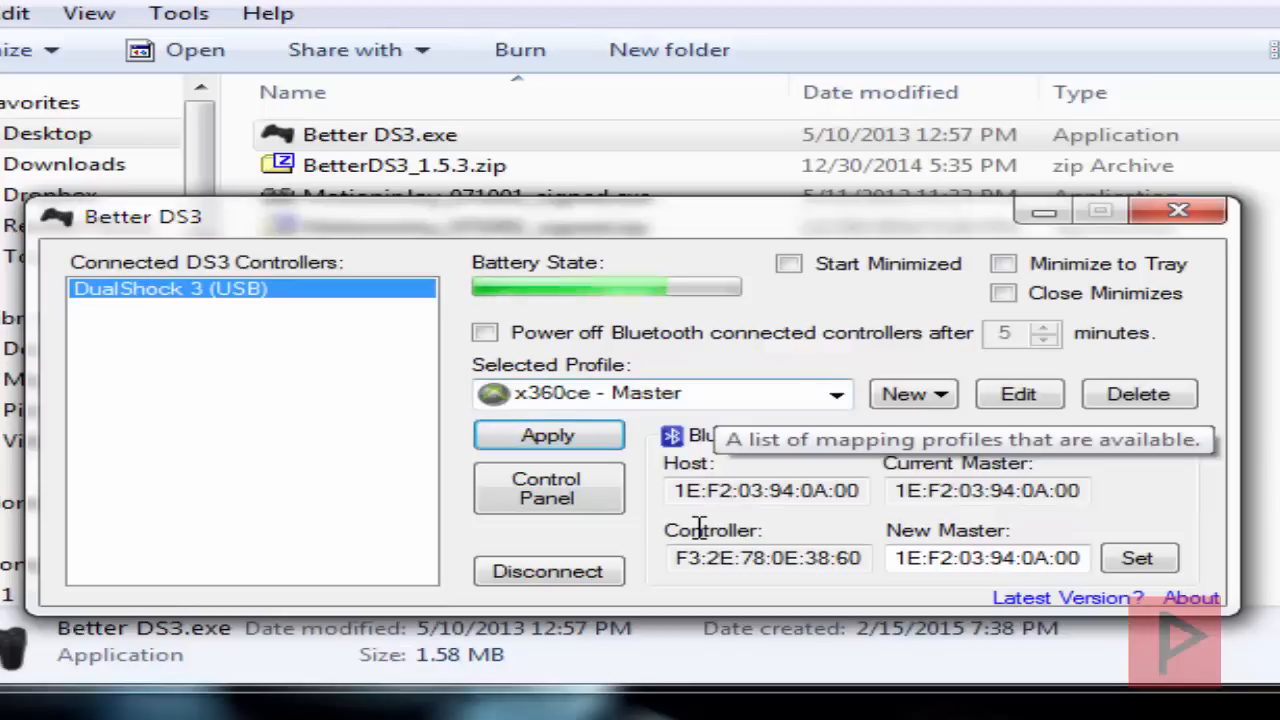
pyautogui.click(548, 489)
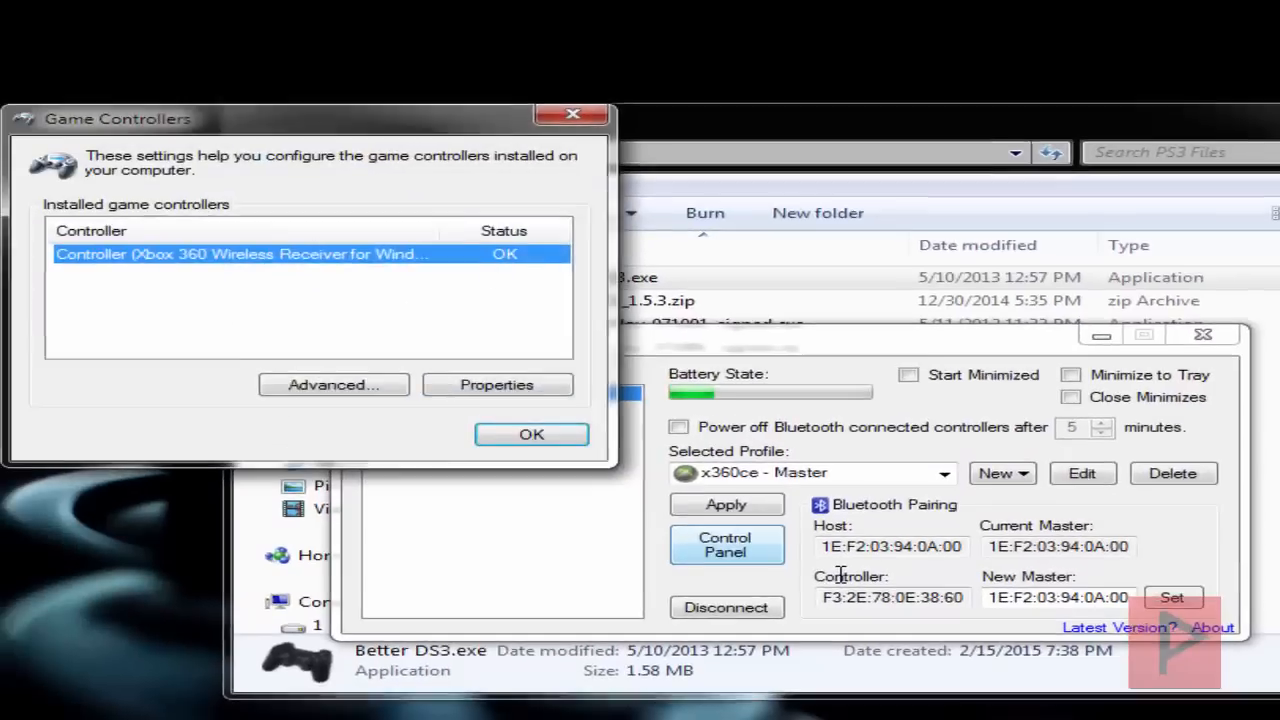
# Confirm the Xbox 360 controller shows OK and close Game Controllers
pyautogui.click(497, 385)
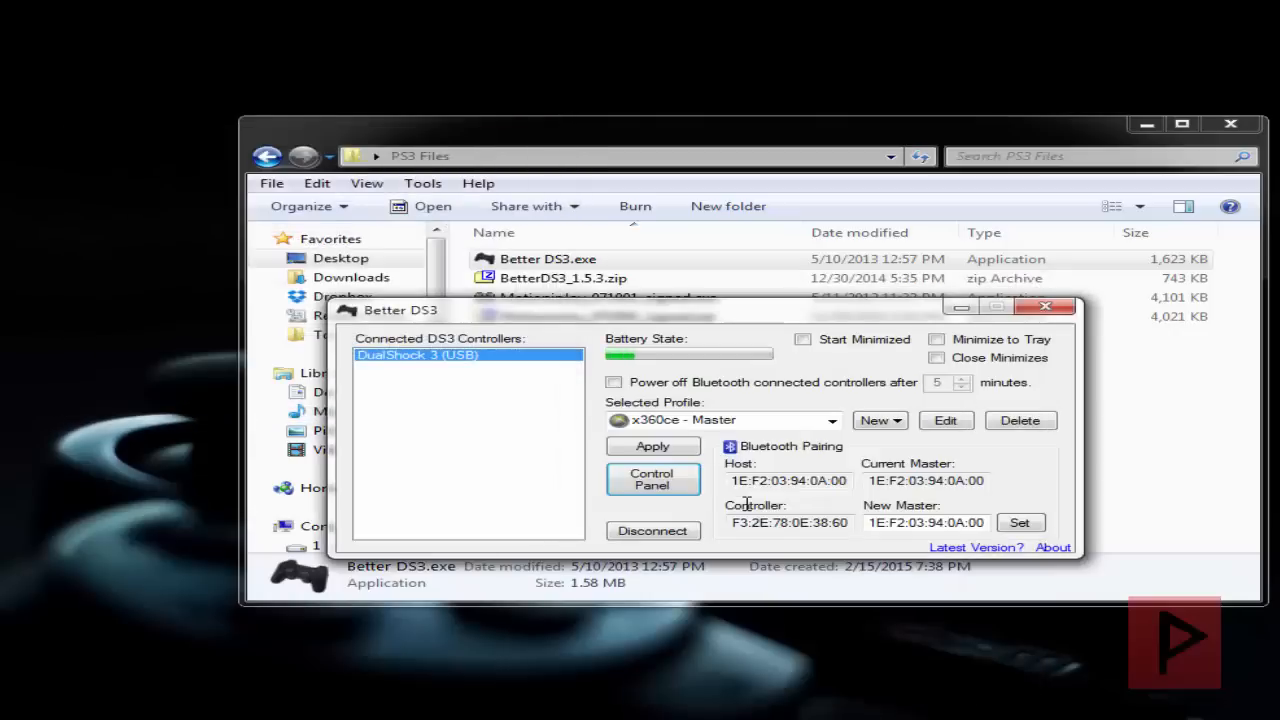
pyautogui.moveTo(745, 505)
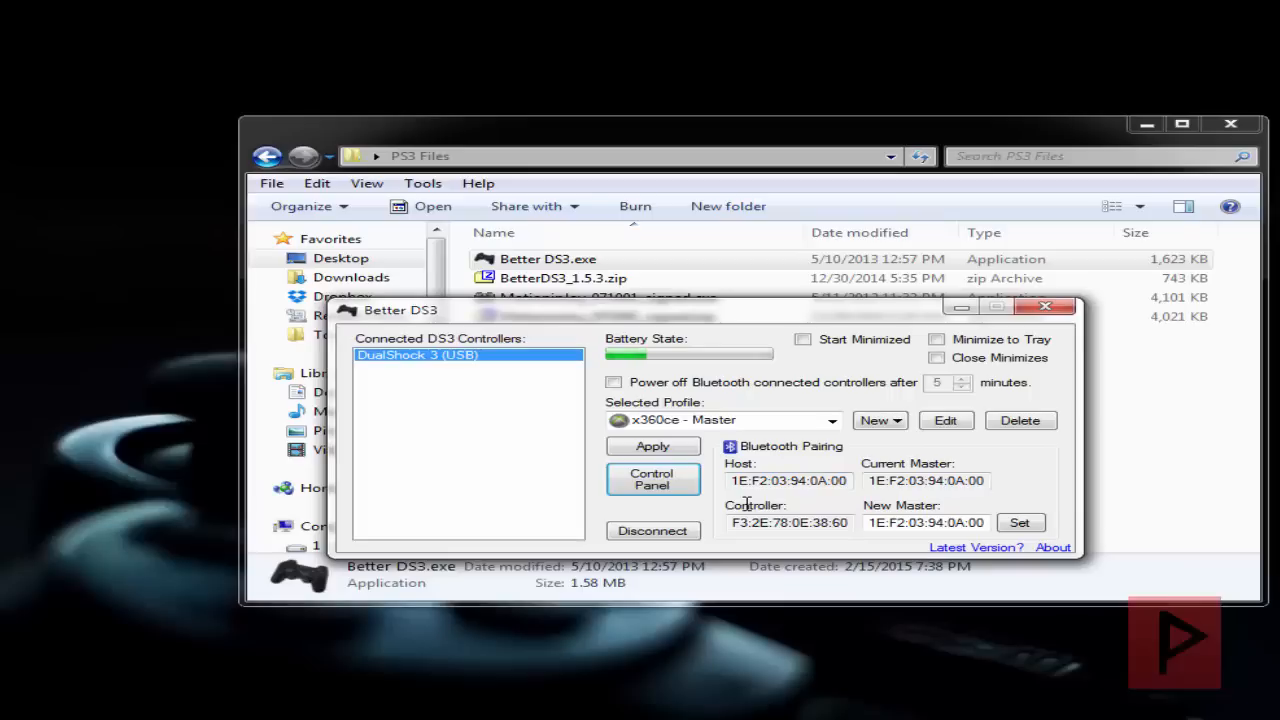
# Unplug USB until Better DS3 lists DualShock 3 (Bluetooth) with full battery
pyautogui.click(652, 530)
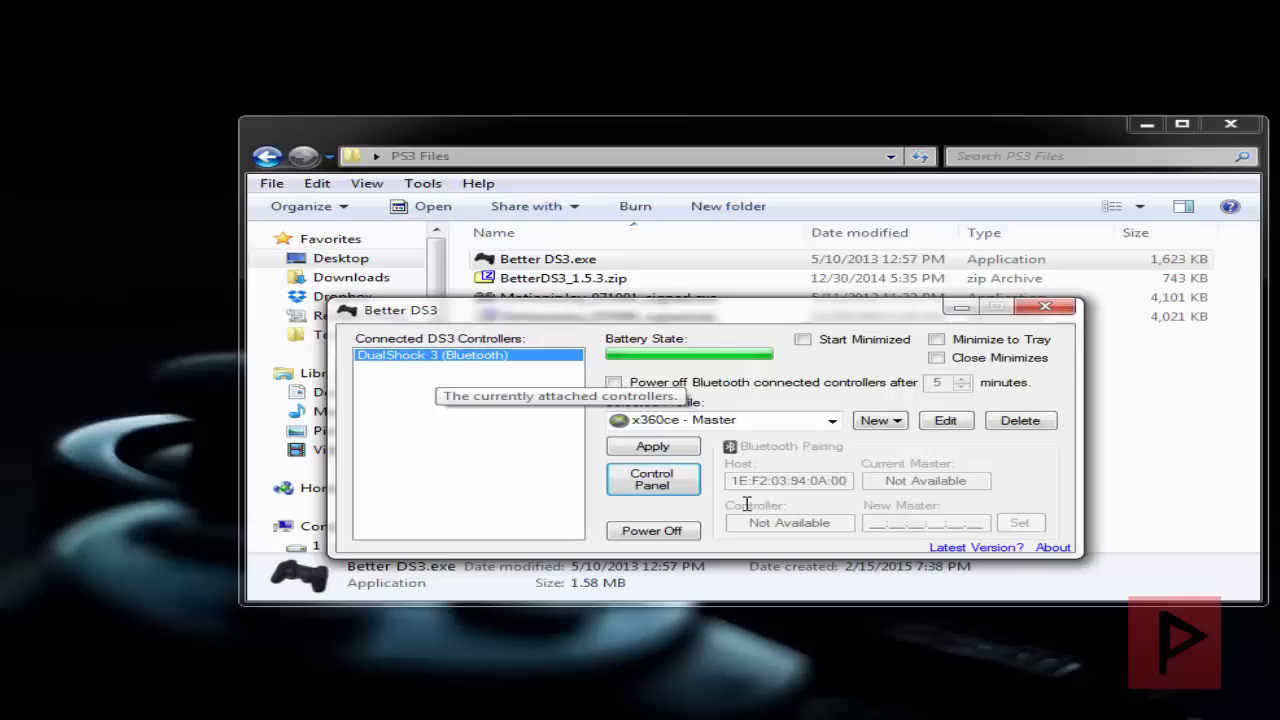
pyautogui.moveTo(652, 478)
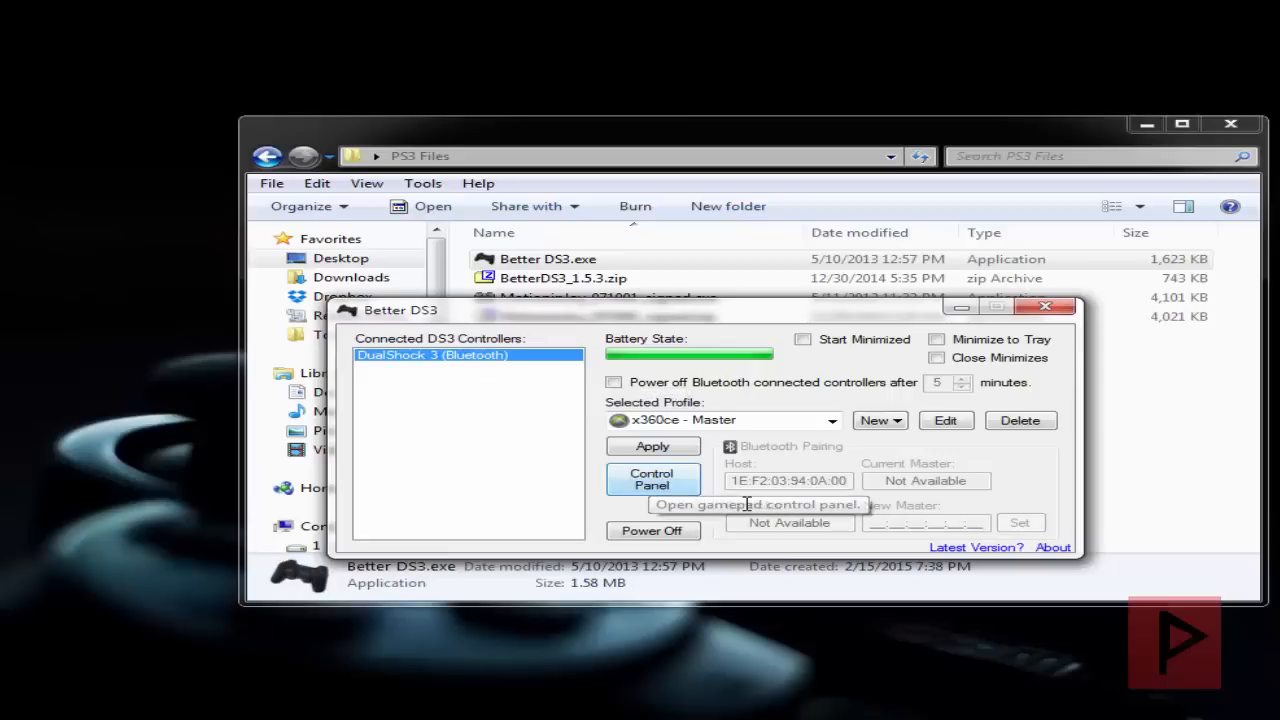
pyautogui.click(652, 479)
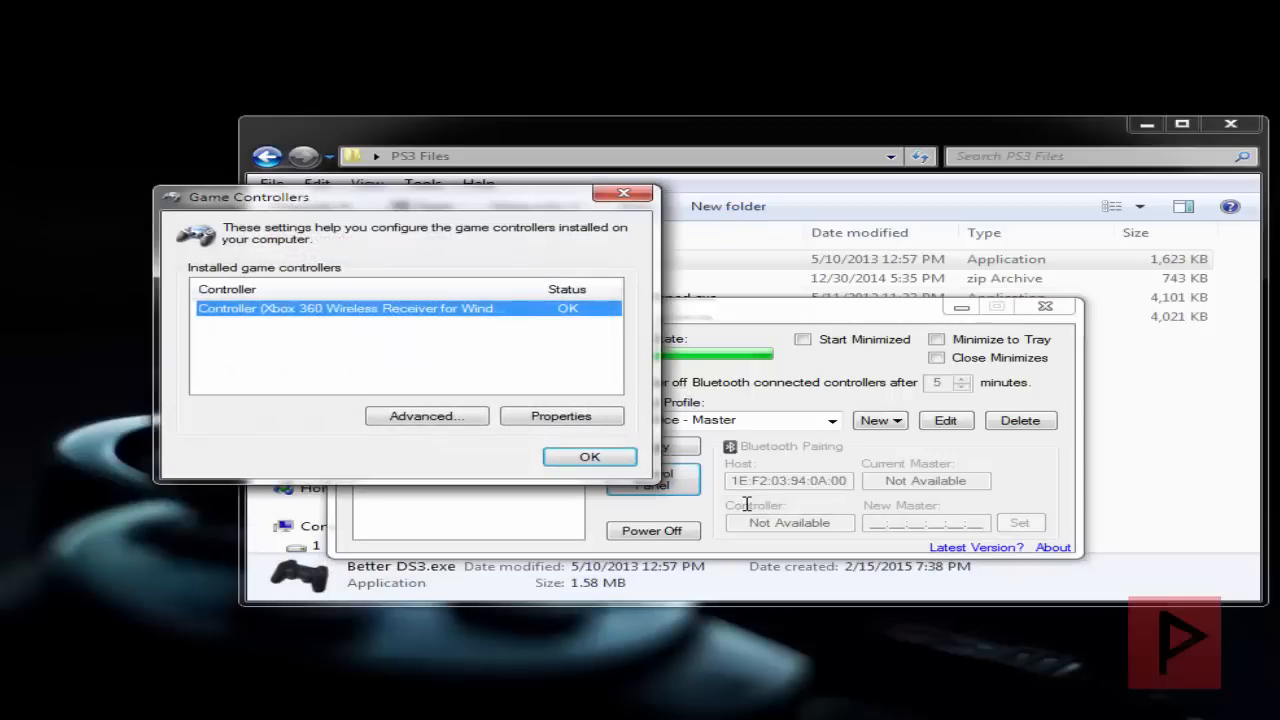
pyautogui.click(560, 415)
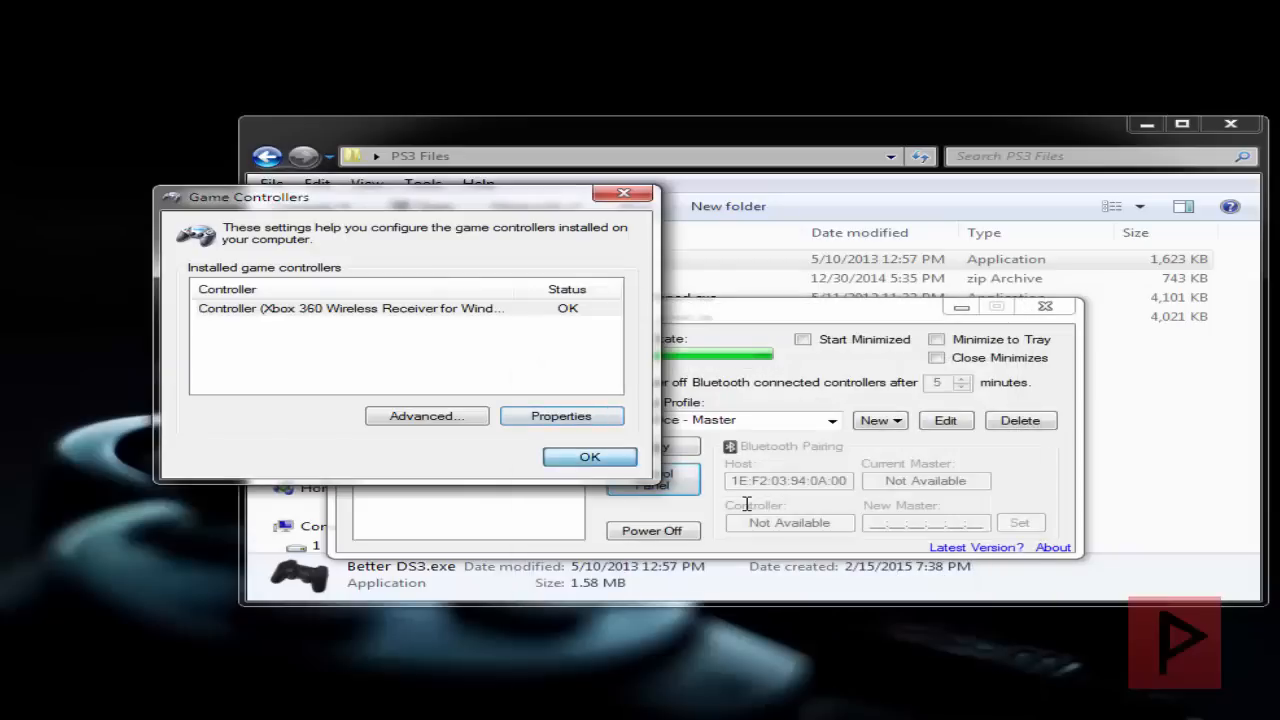
pyautogui.click(589, 456)
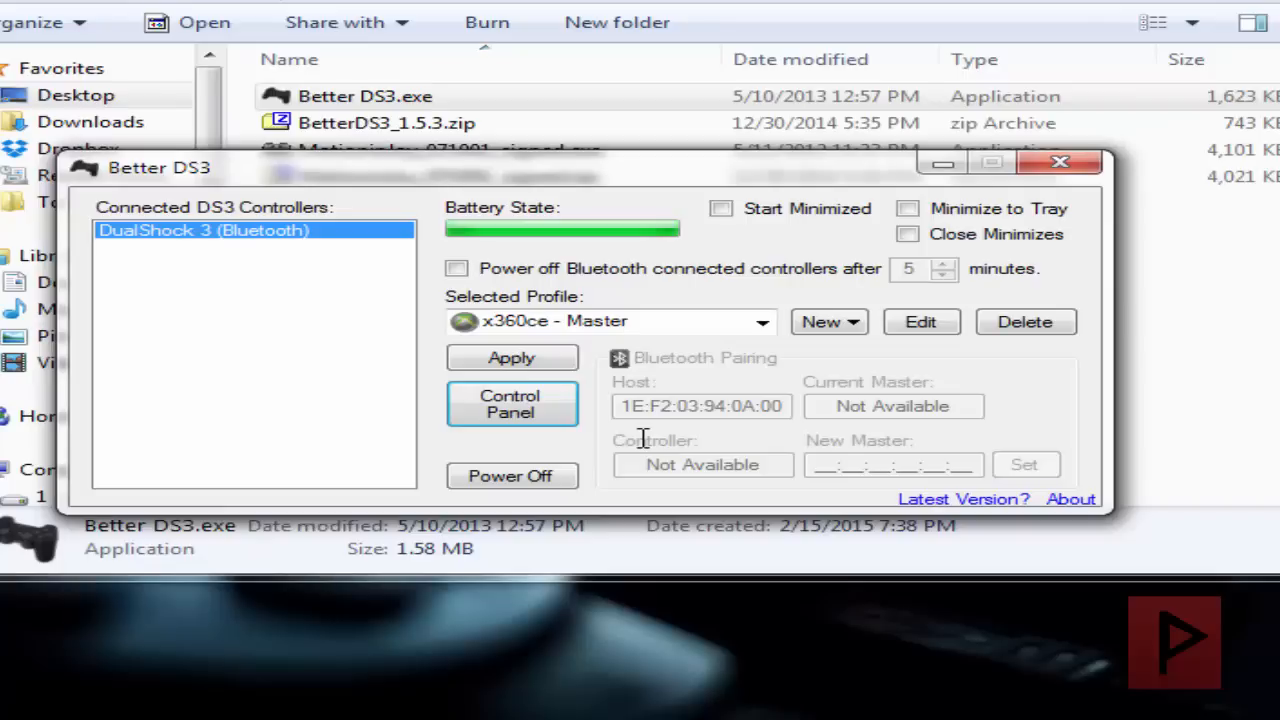
pyautogui.moveTo(456, 268)
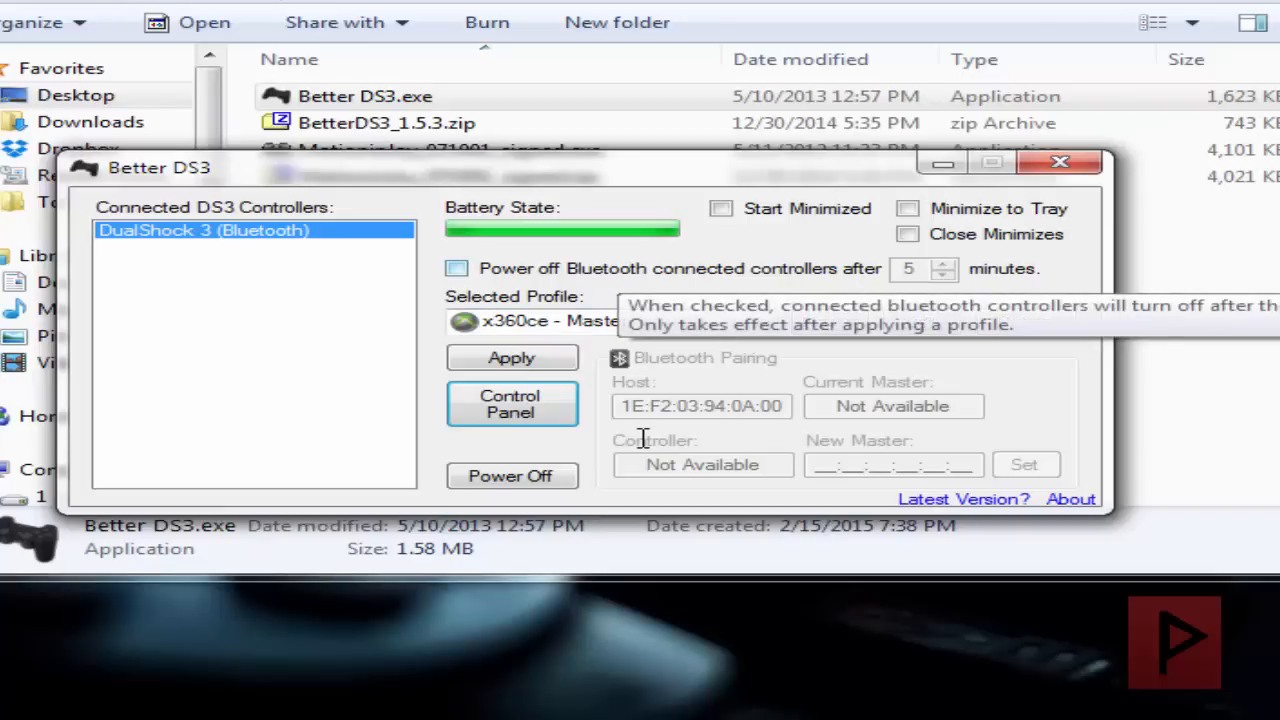
# Enable the 5-minute idle Bluetooth power-off and Start Minimized options in Better DS3
pyautogui.click(456, 268)
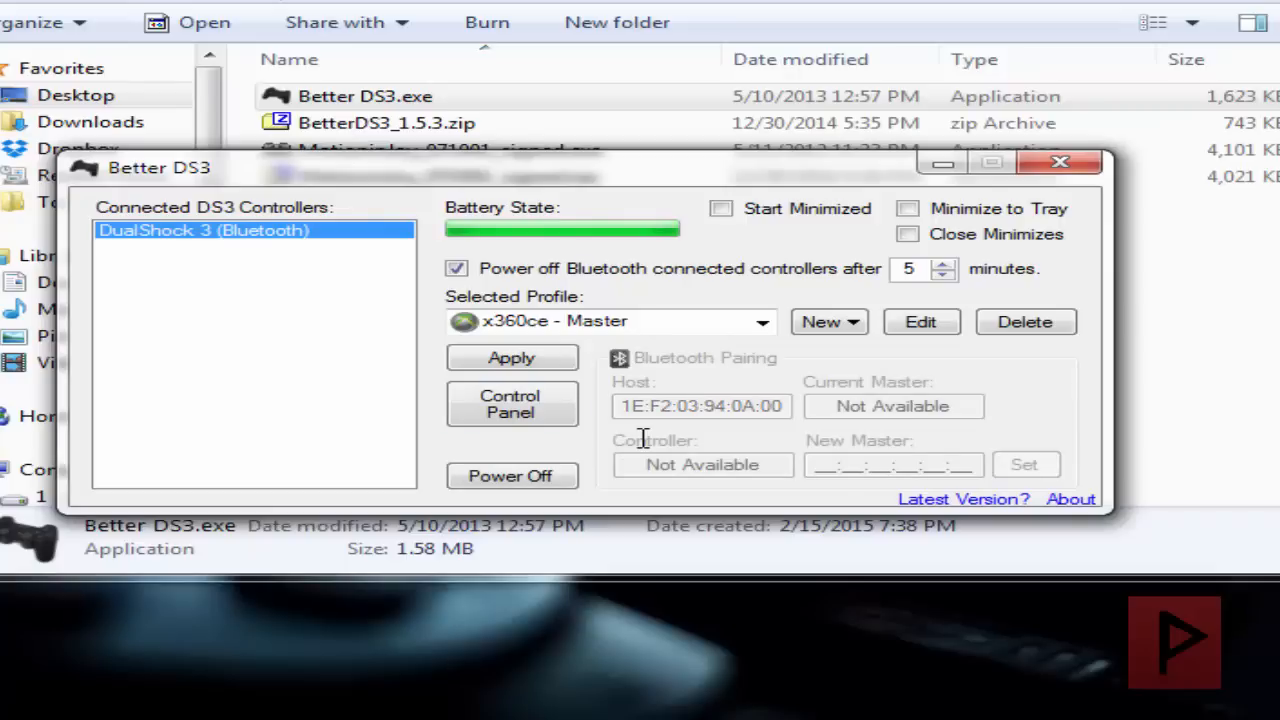
pyautogui.click(721, 208)
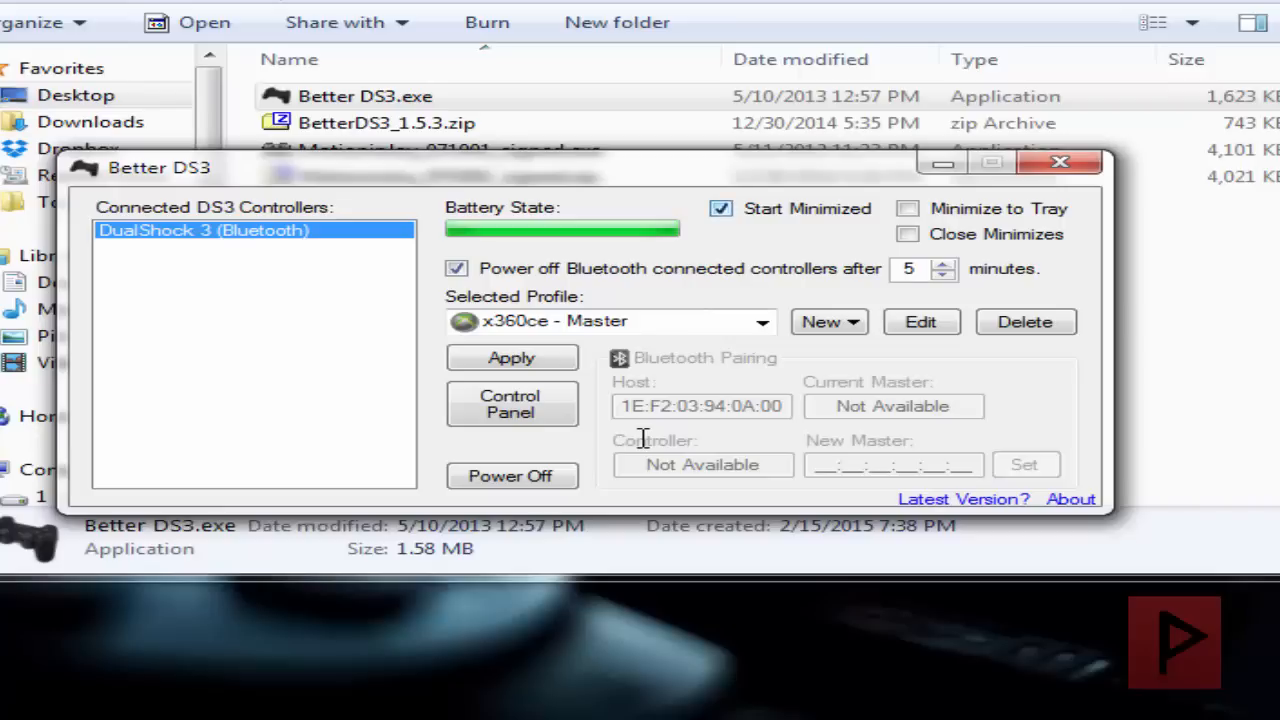